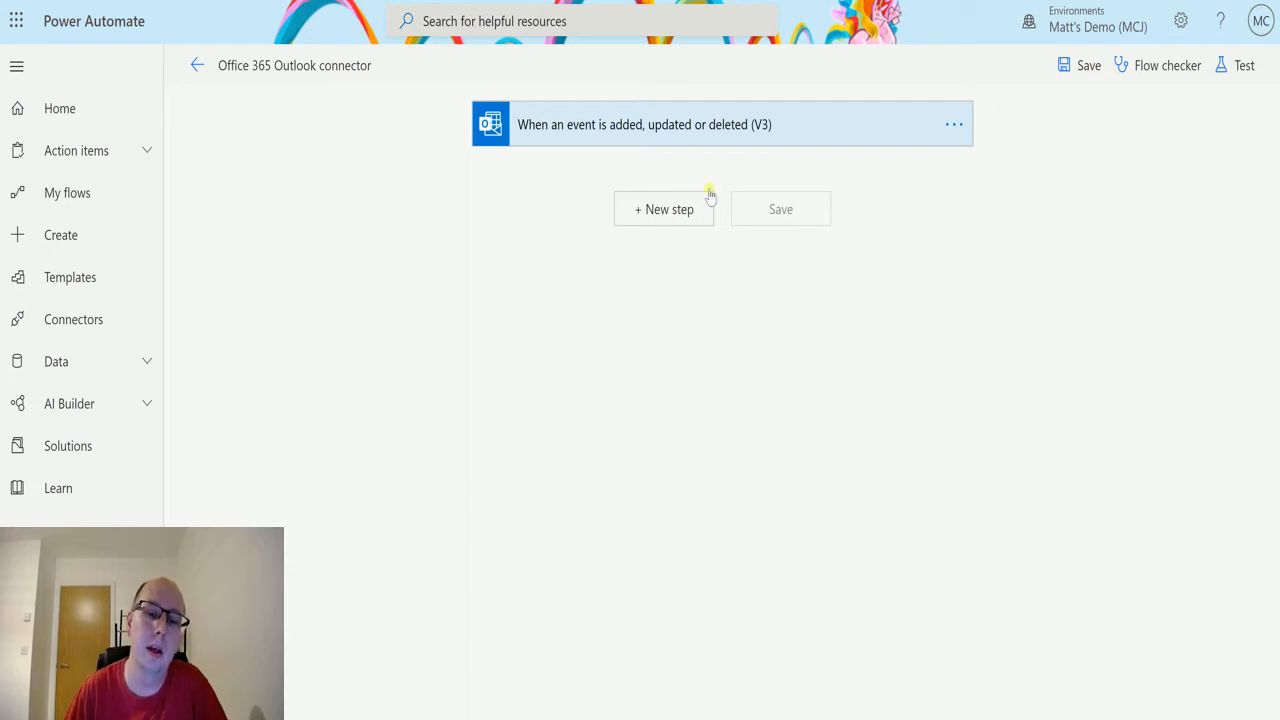
mouse_move(300, 64)
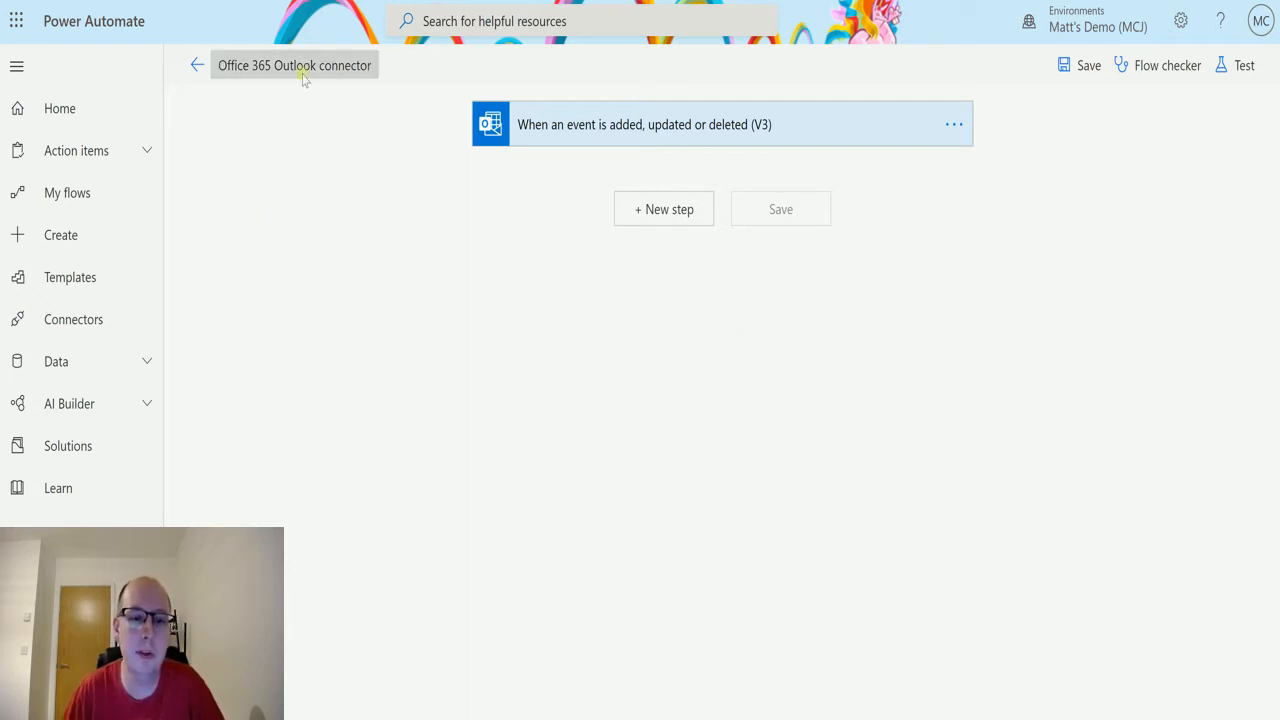
mouse_move(512, 180)
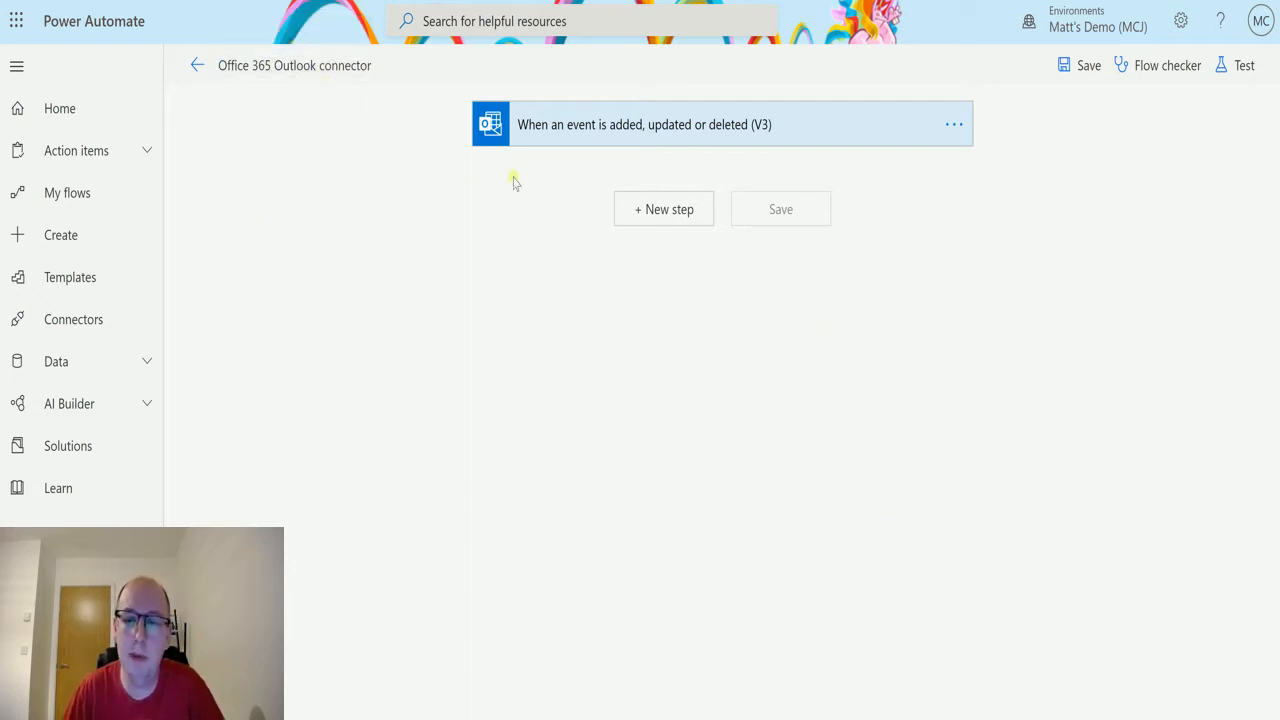
Step: Briefly expand the event trigger to check its calendar, then collapse it
left_click(644, 124)
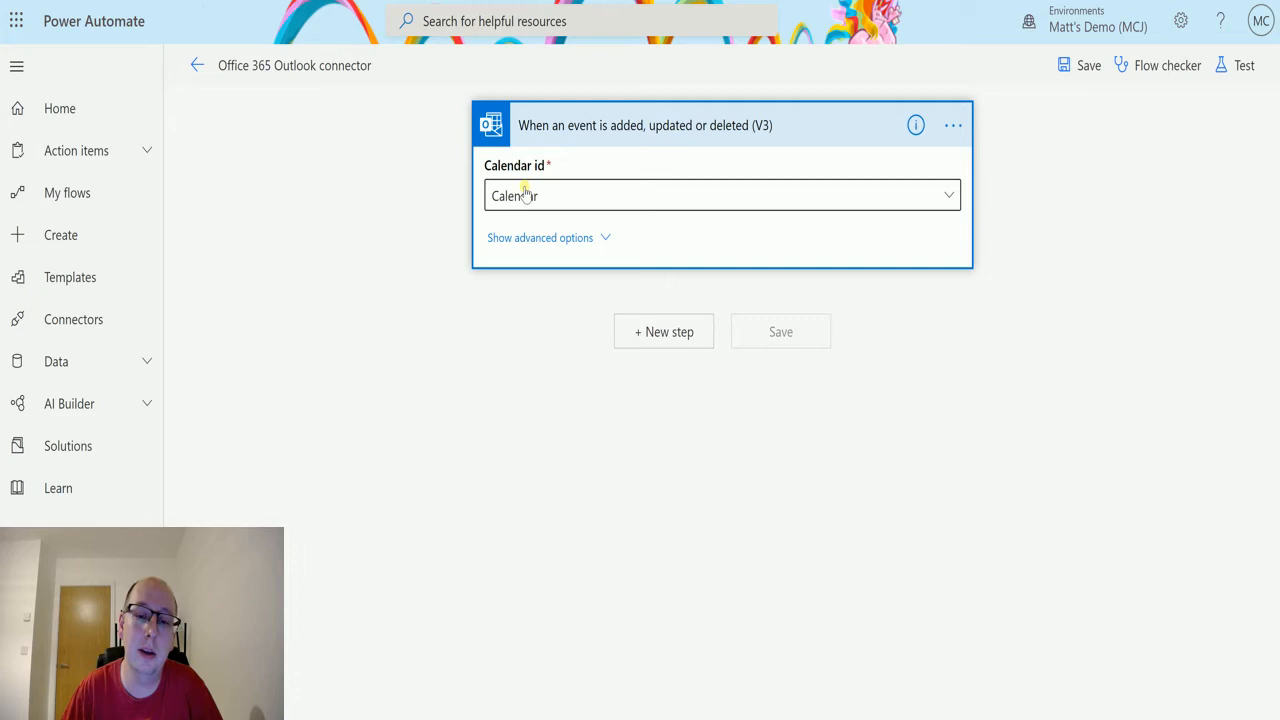
left_click(644, 124)
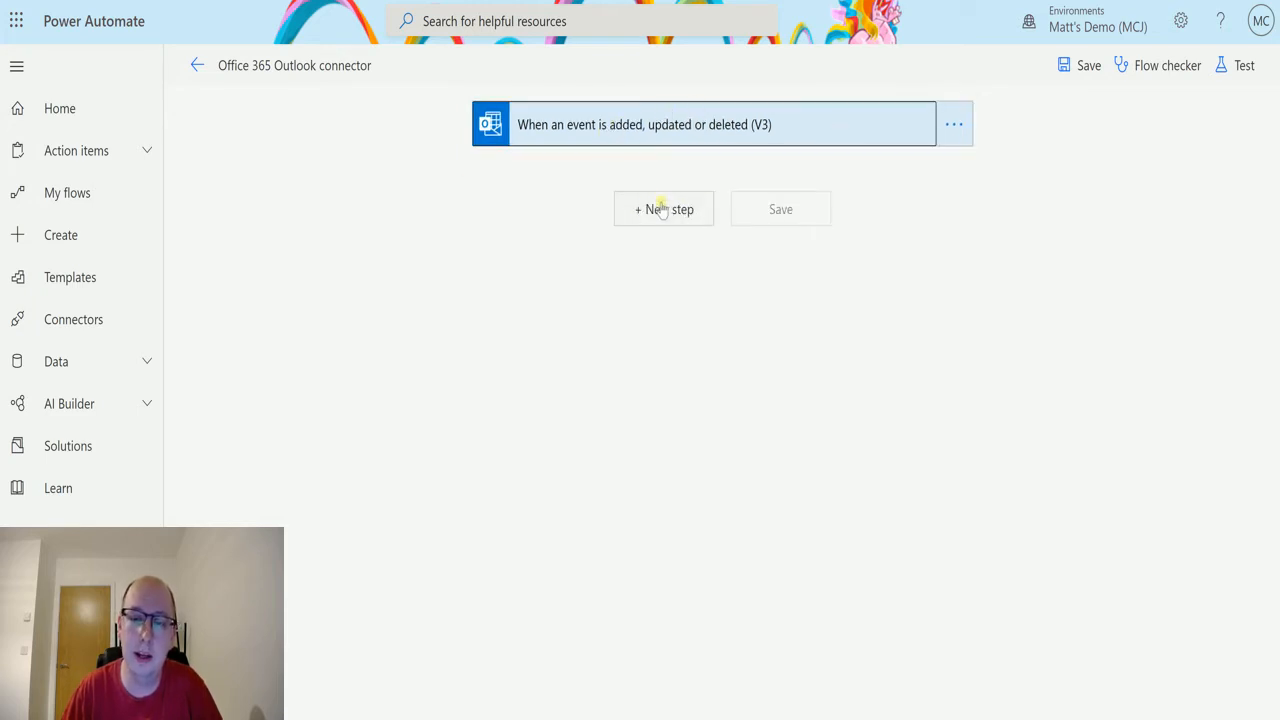
Step: Add a new step, search 'office 35' and pick the Get events (V4) action
left_click(664, 210)
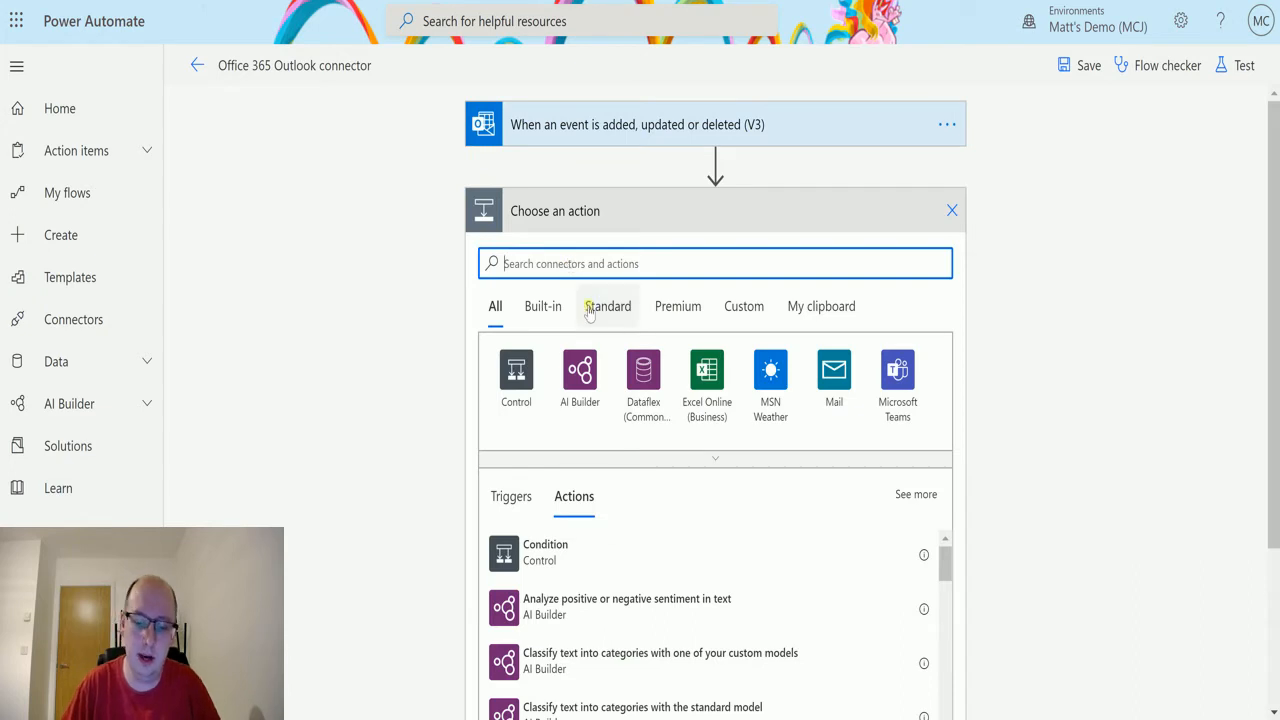
type("office 35")
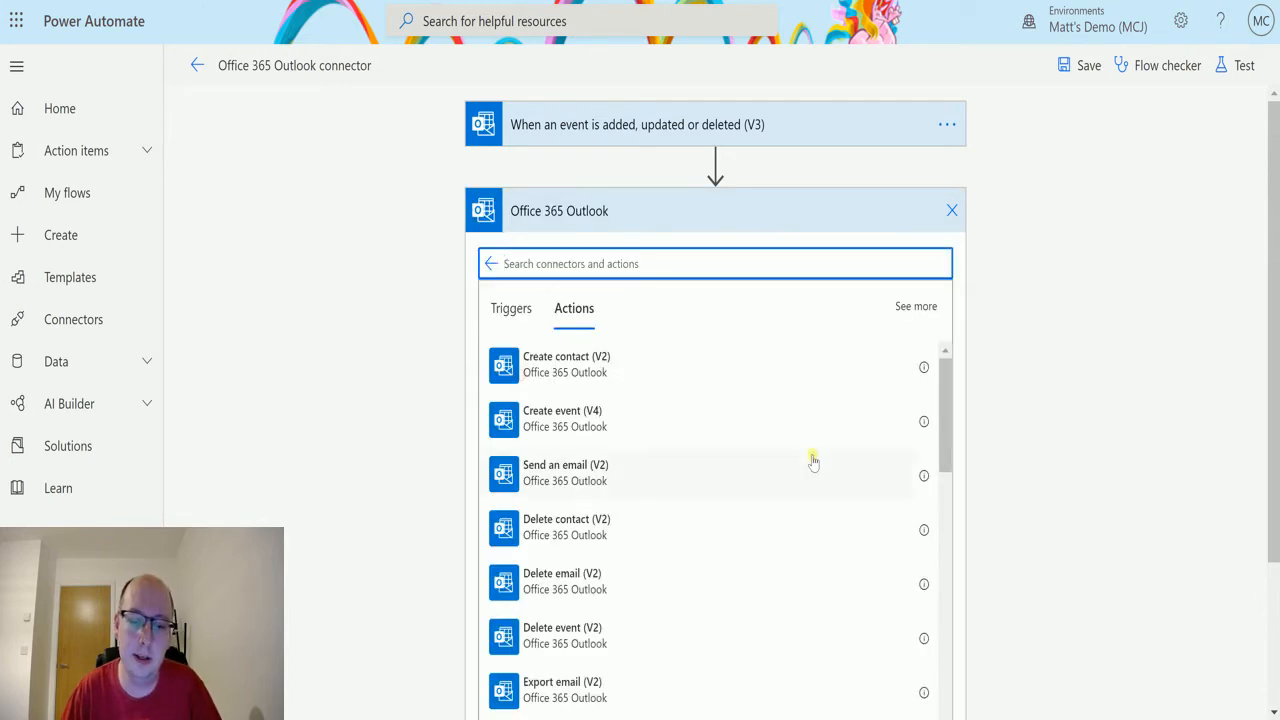
scroll("down", 3)
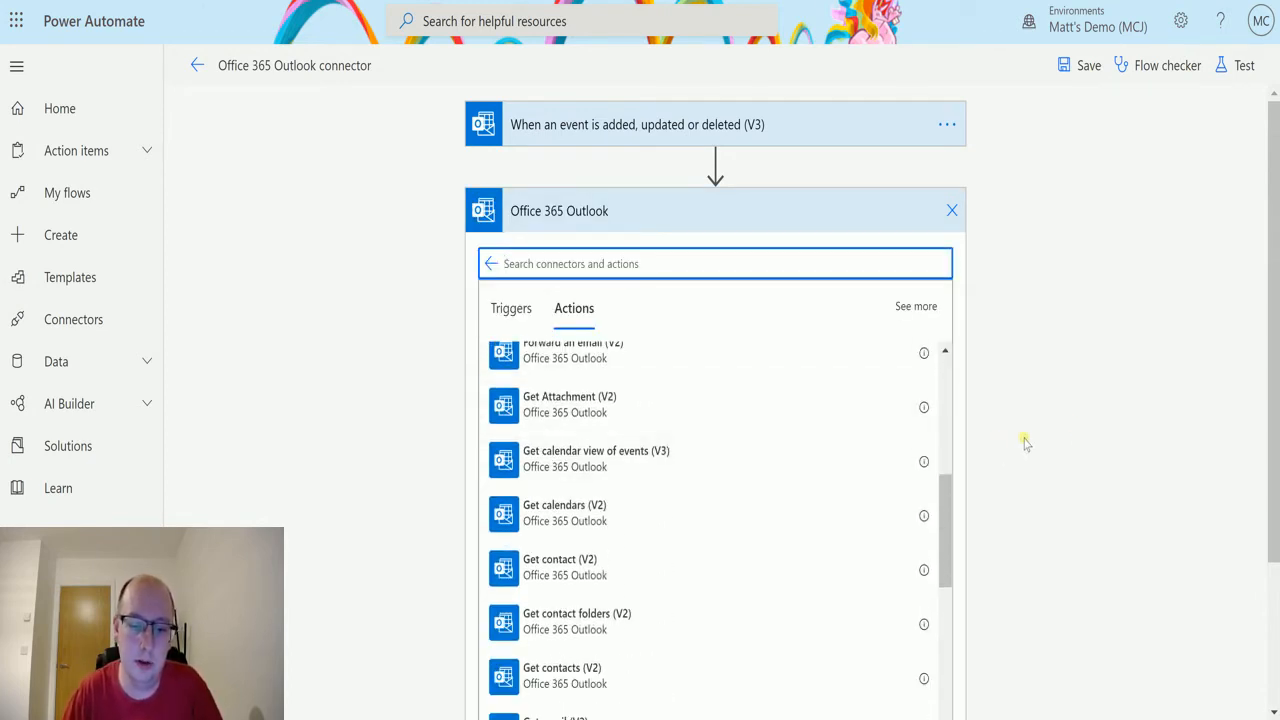
scroll("down", 3)
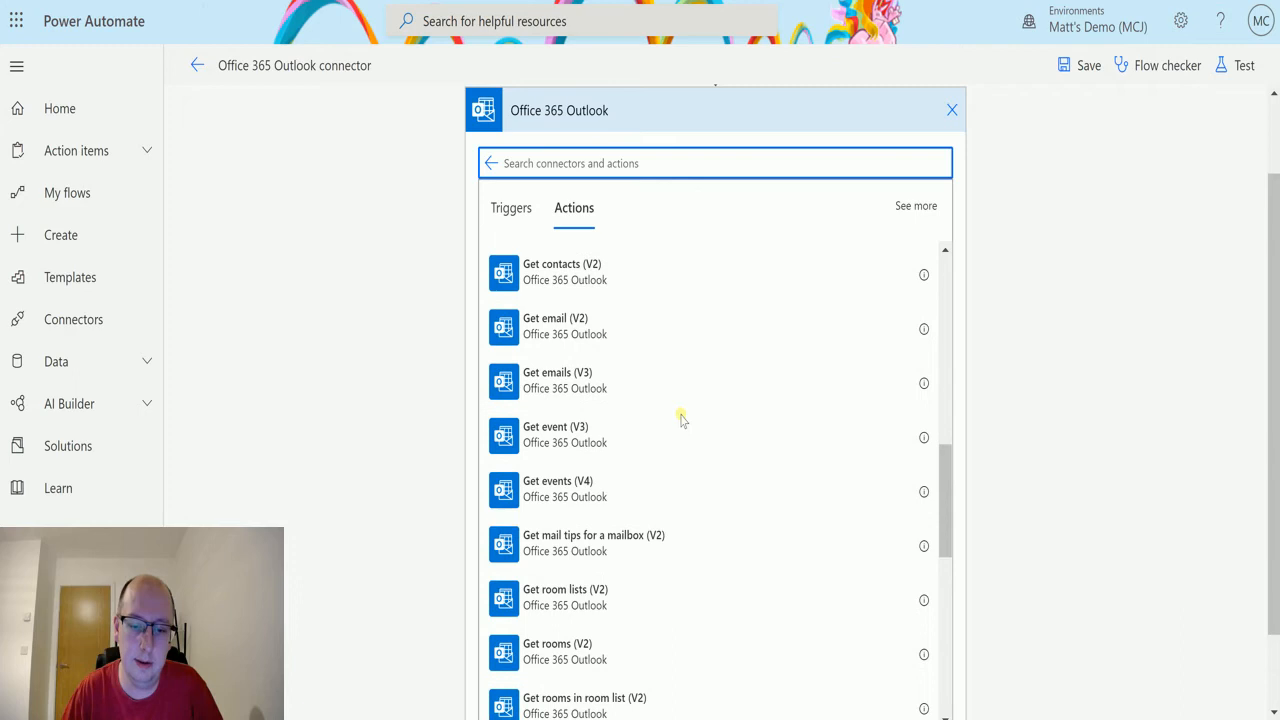
scroll("down", 3)
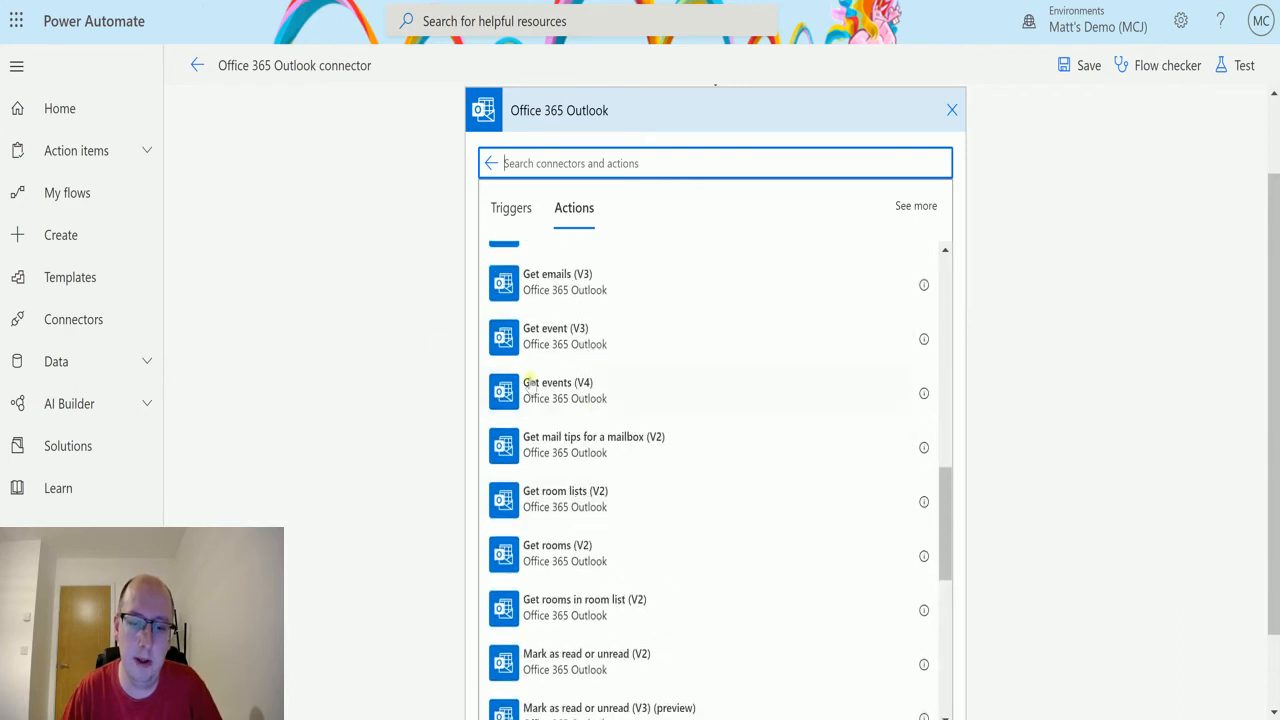
left_click(556, 390)
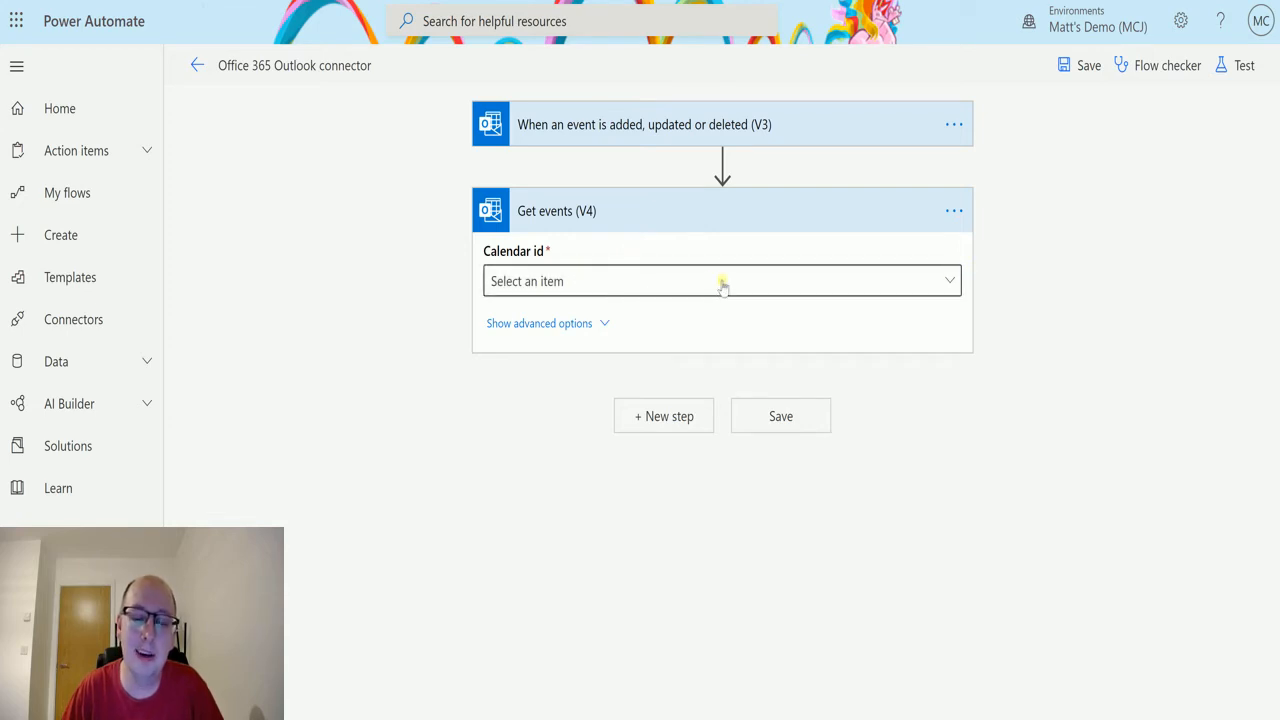
mouse_move(470, 84)
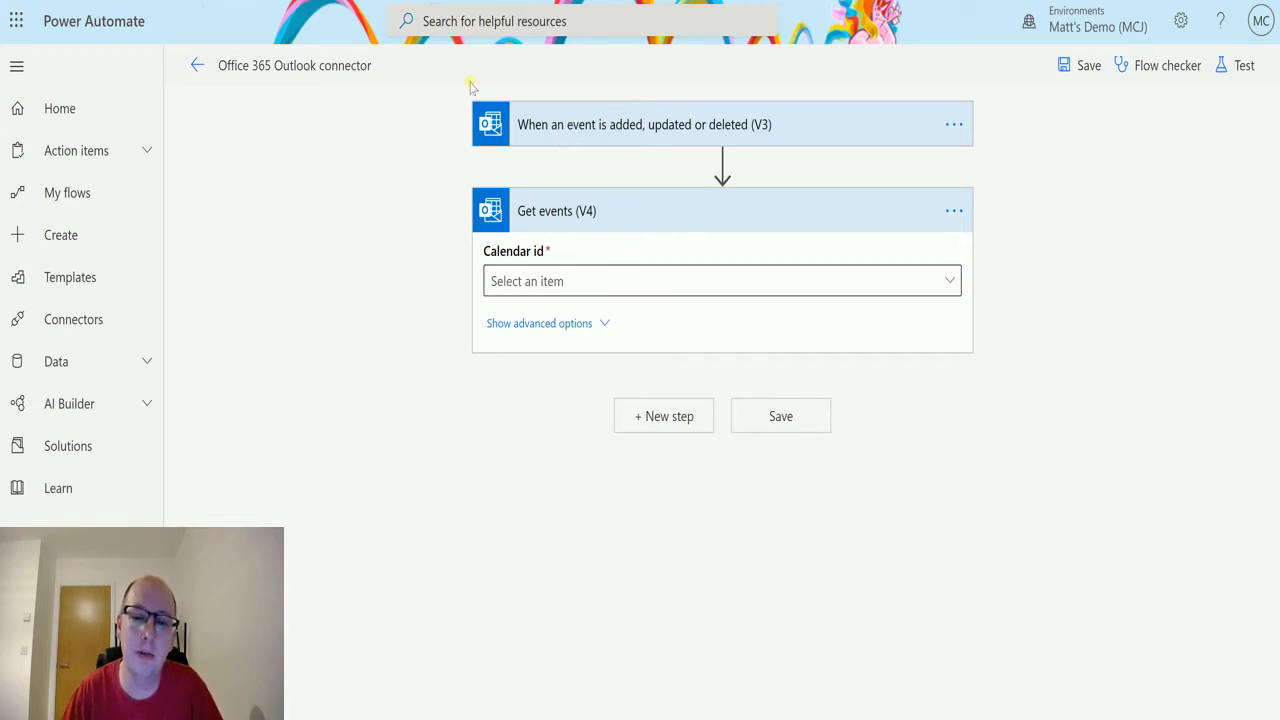
mouse_move(616, 140)
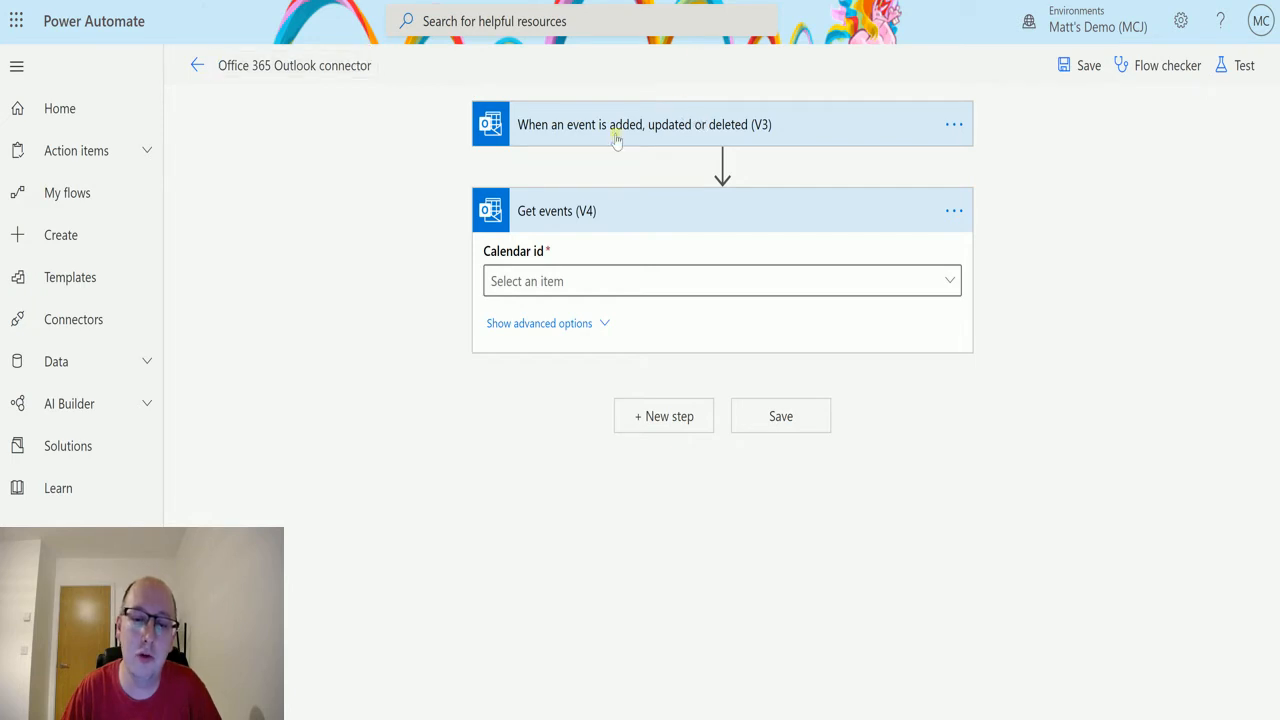
Step: Set the Calendar id of Get events (V4) to Calendar
left_click(720, 280)
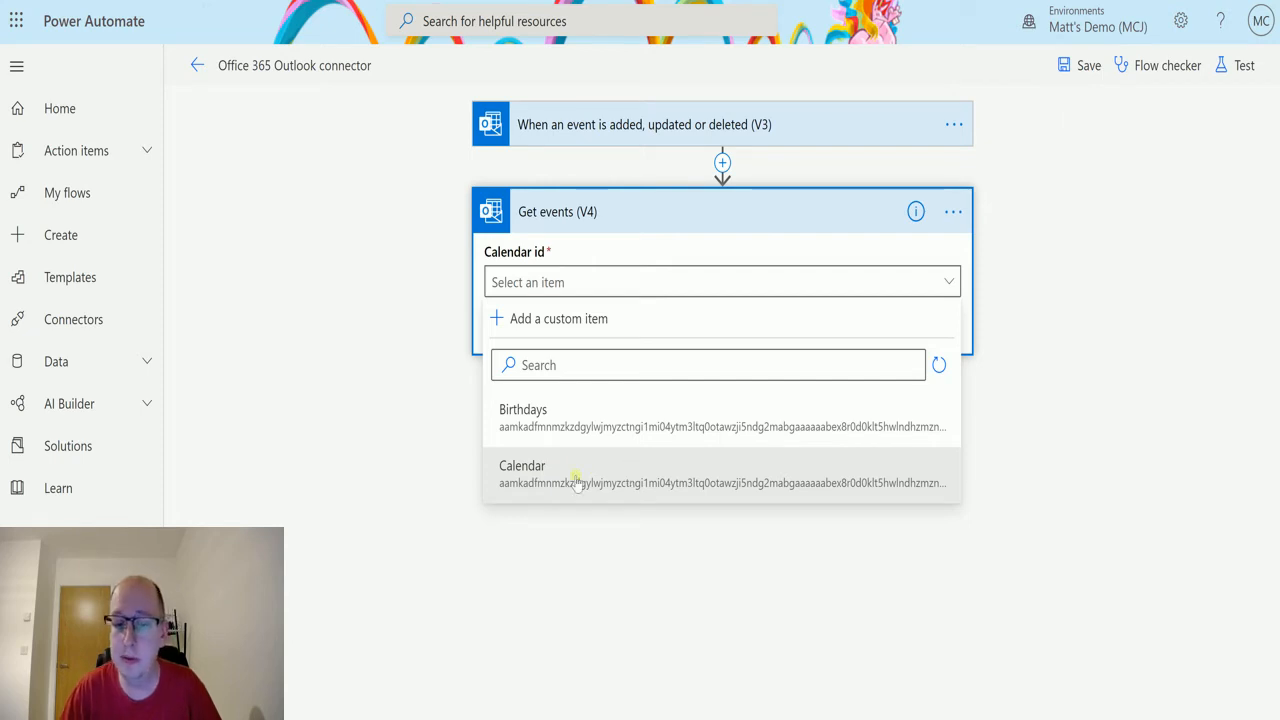
left_click(522, 464)
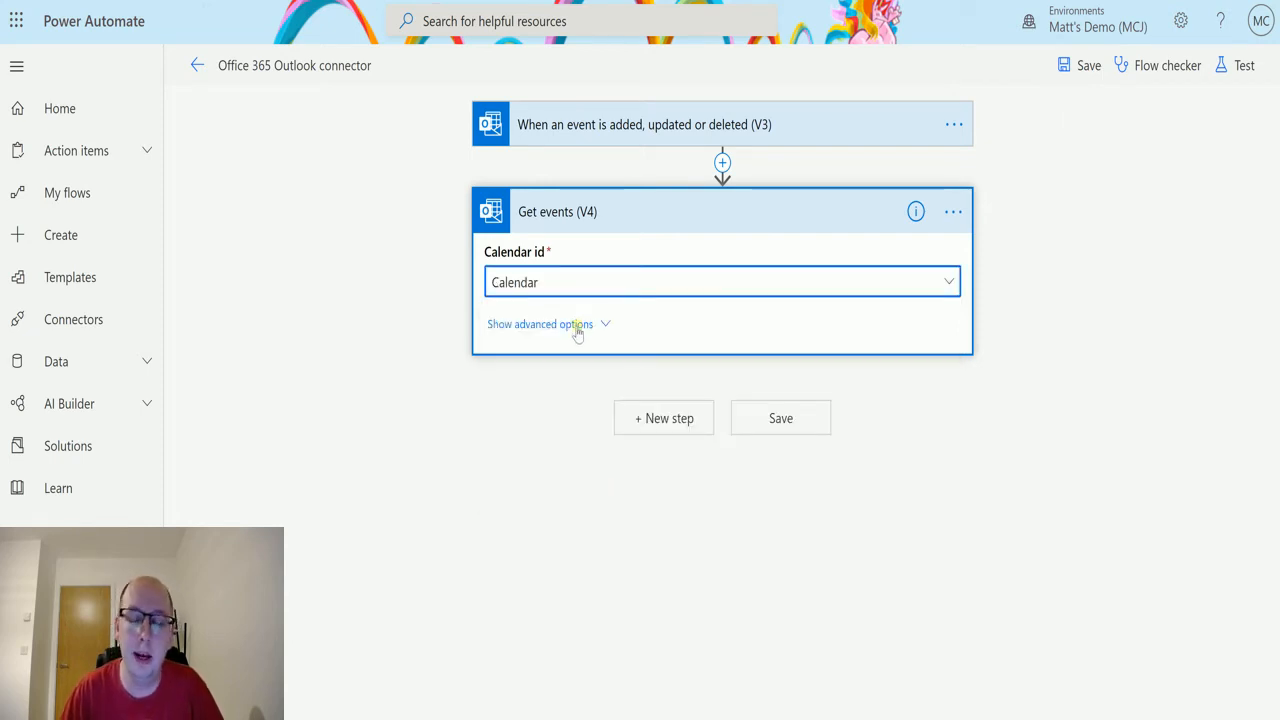
Step: In the advanced options of Get events (V4), set Top Count to 5
left_click(540, 324)
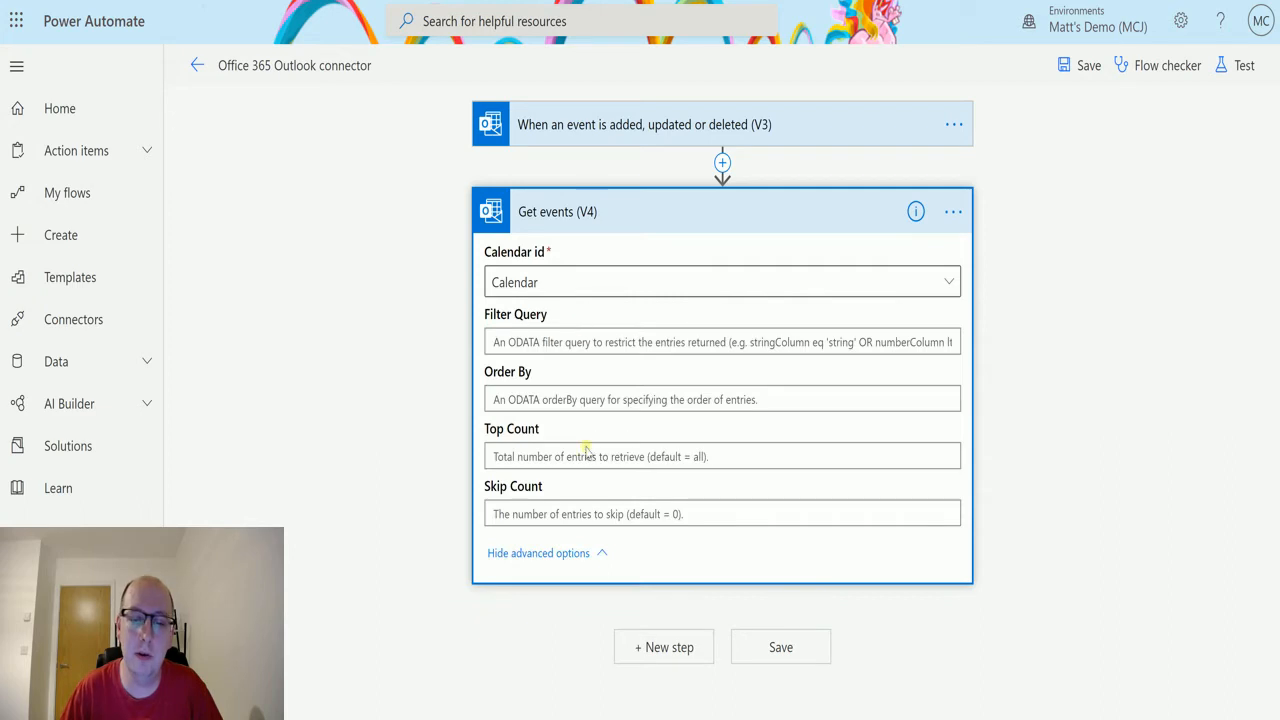
mouse_move(610, 318)
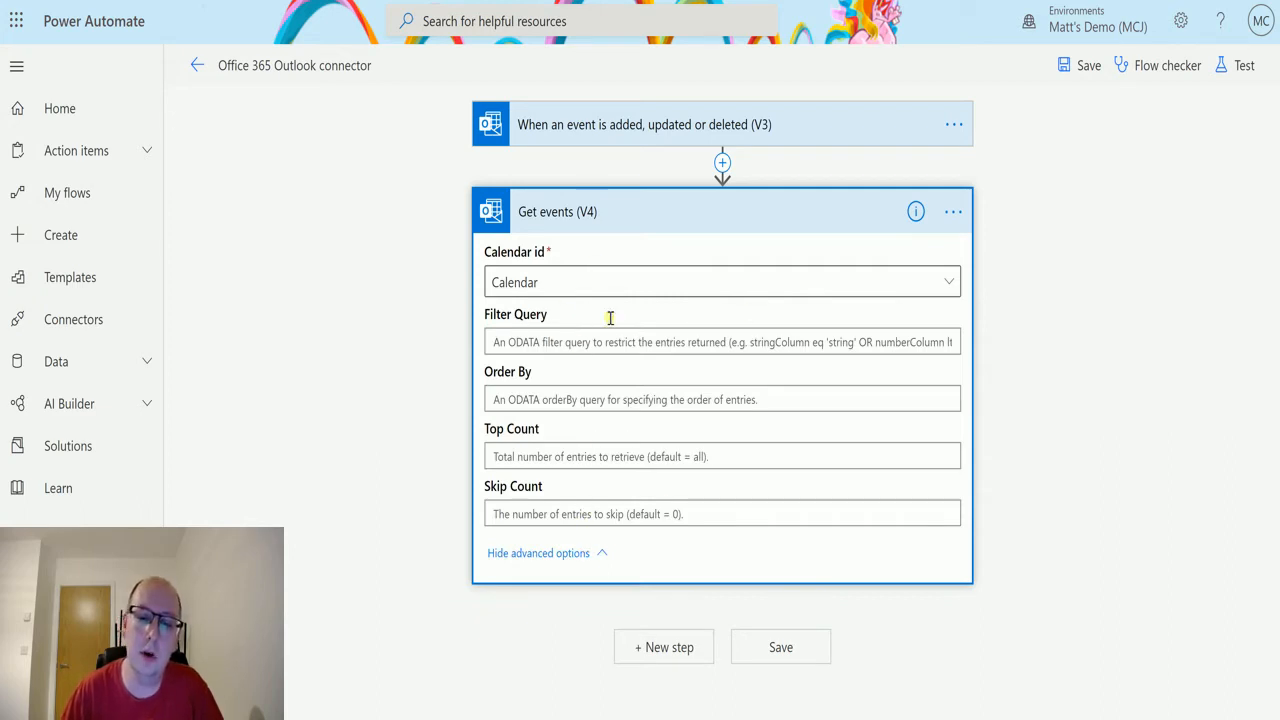
mouse_move(518, 314)
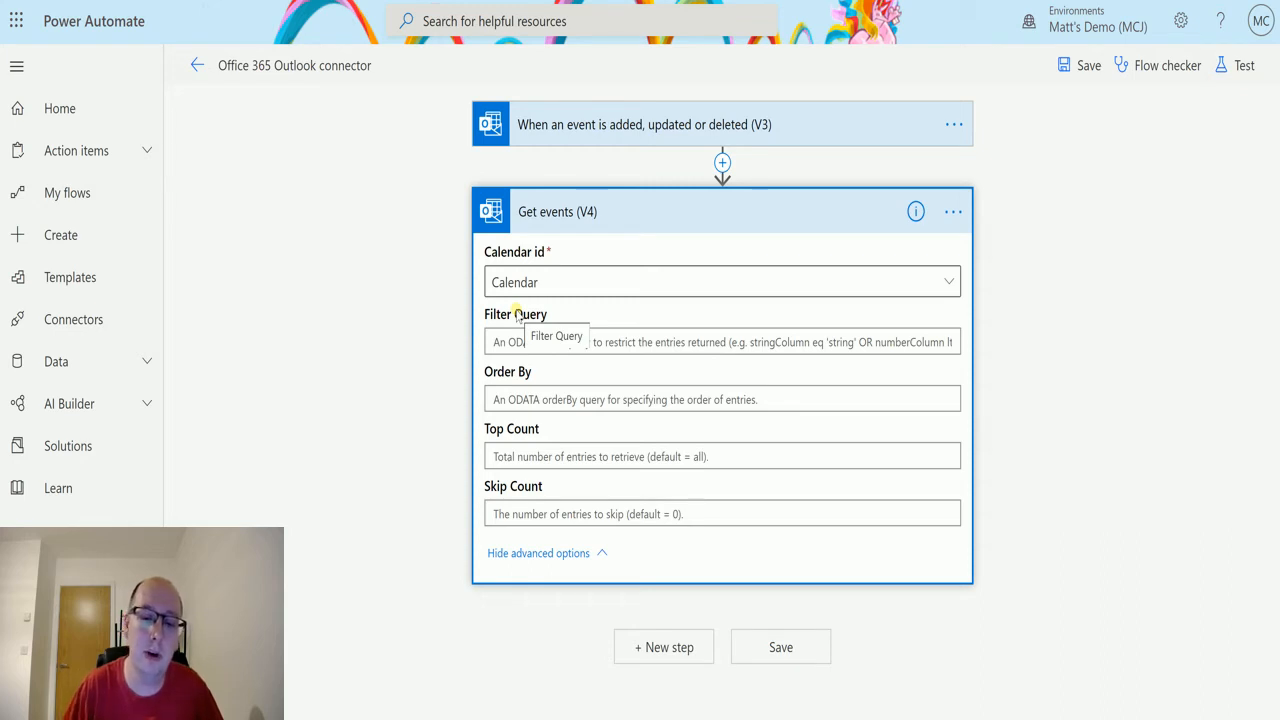
mouse_move(544, 374)
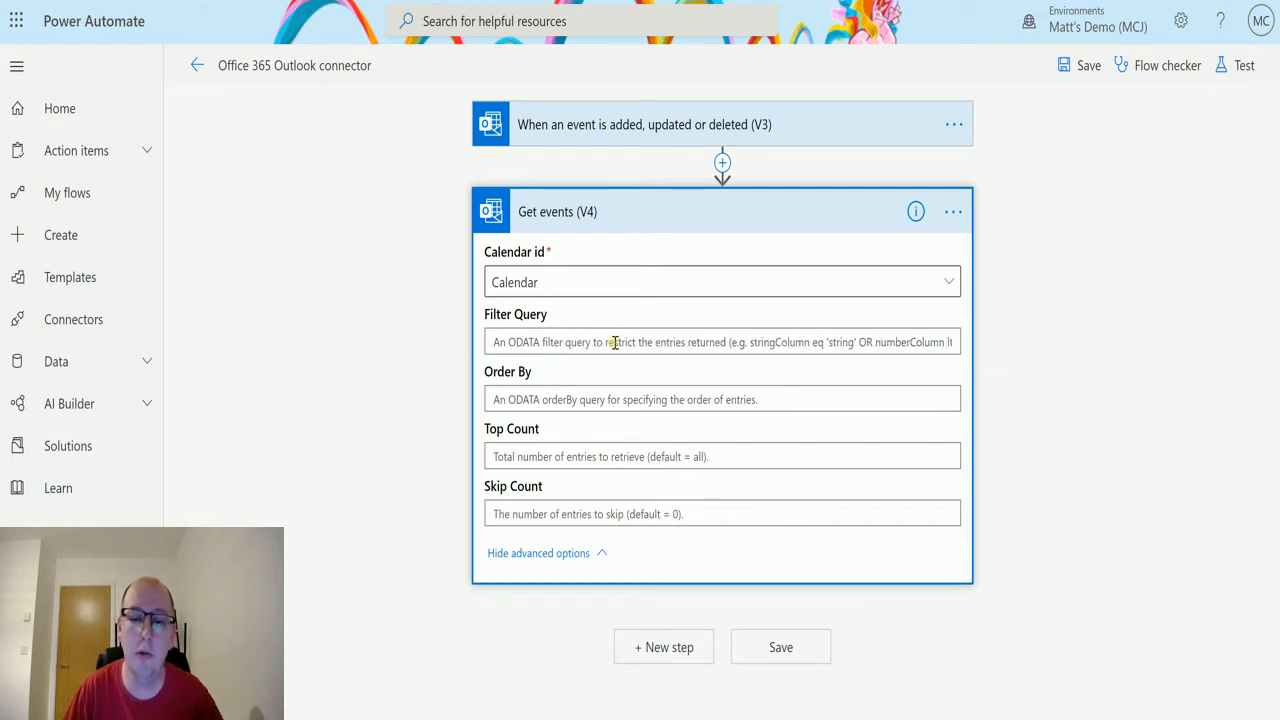
mouse_move(614, 342)
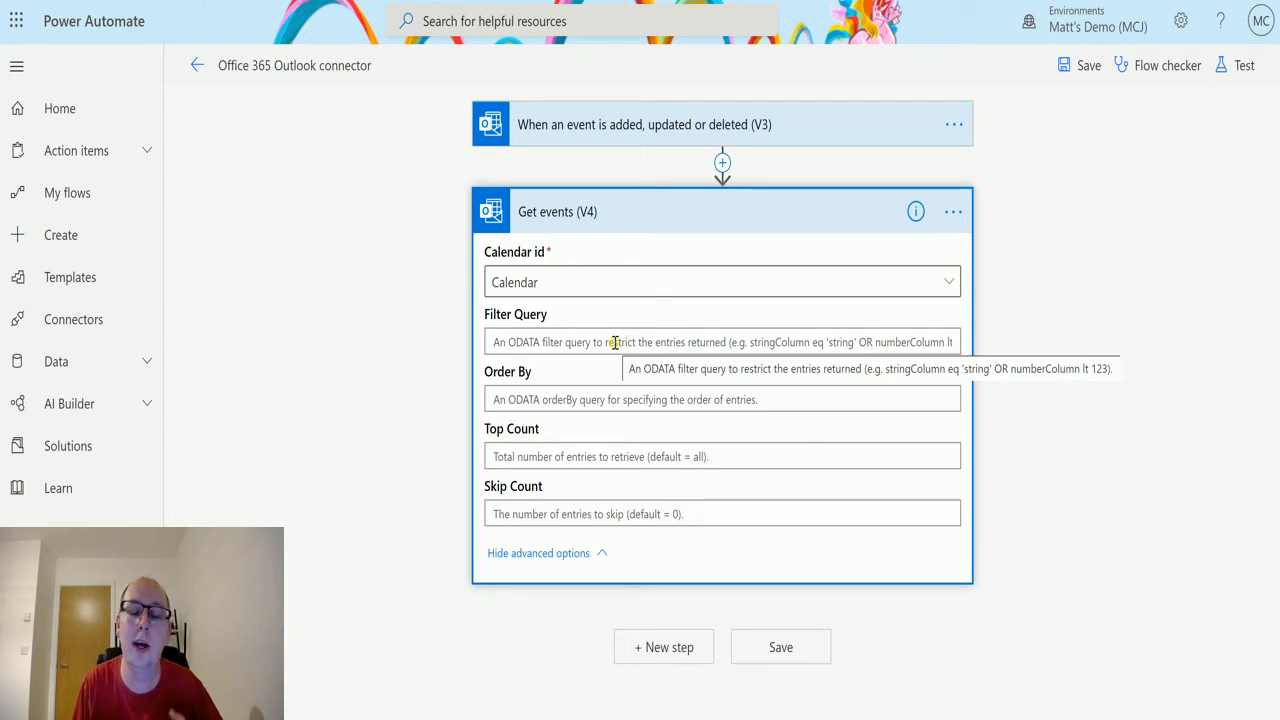
mouse_move(1050, 308)
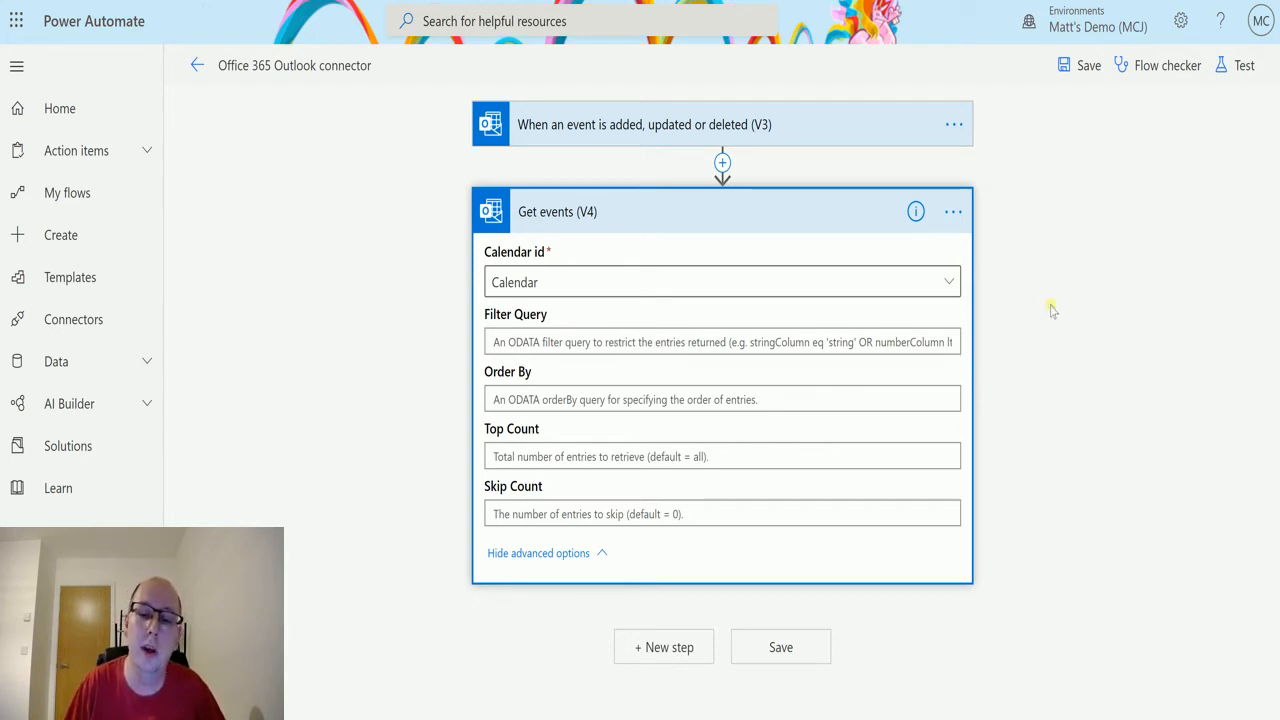
mouse_move(880, 400)
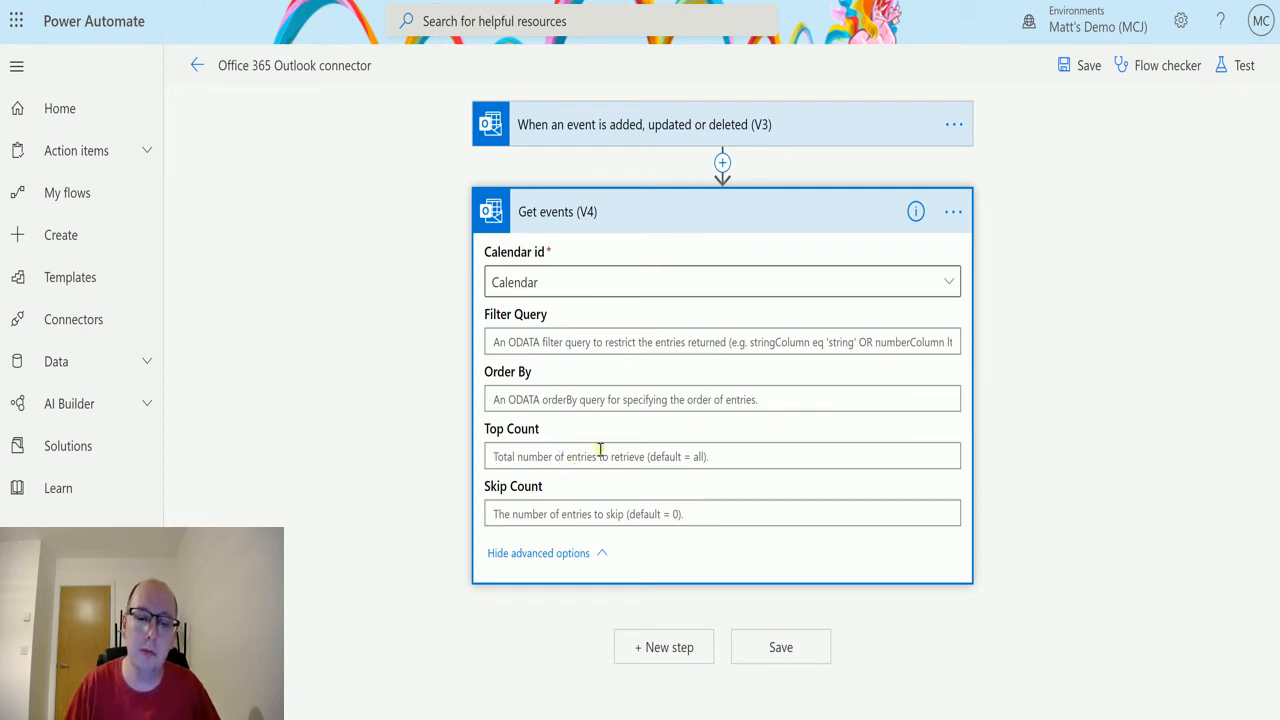
mouse_move(600, 456)
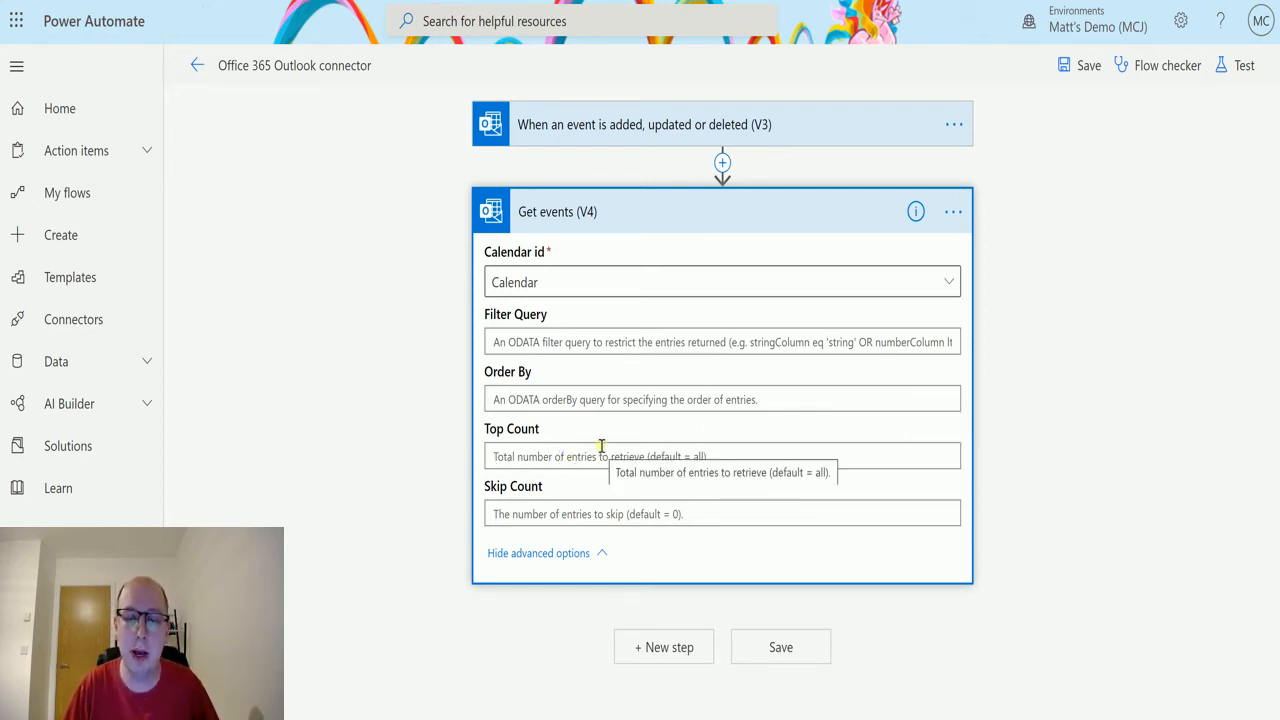
type("5")
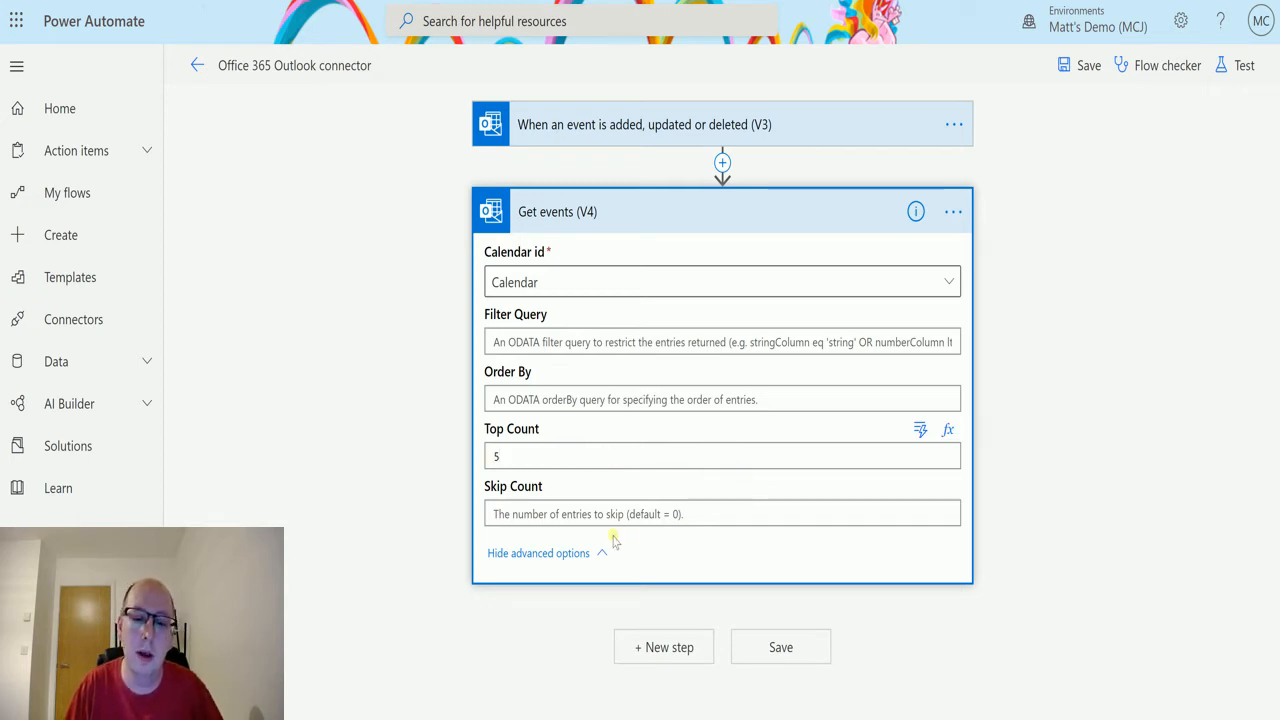
mouse_move(620, 476)
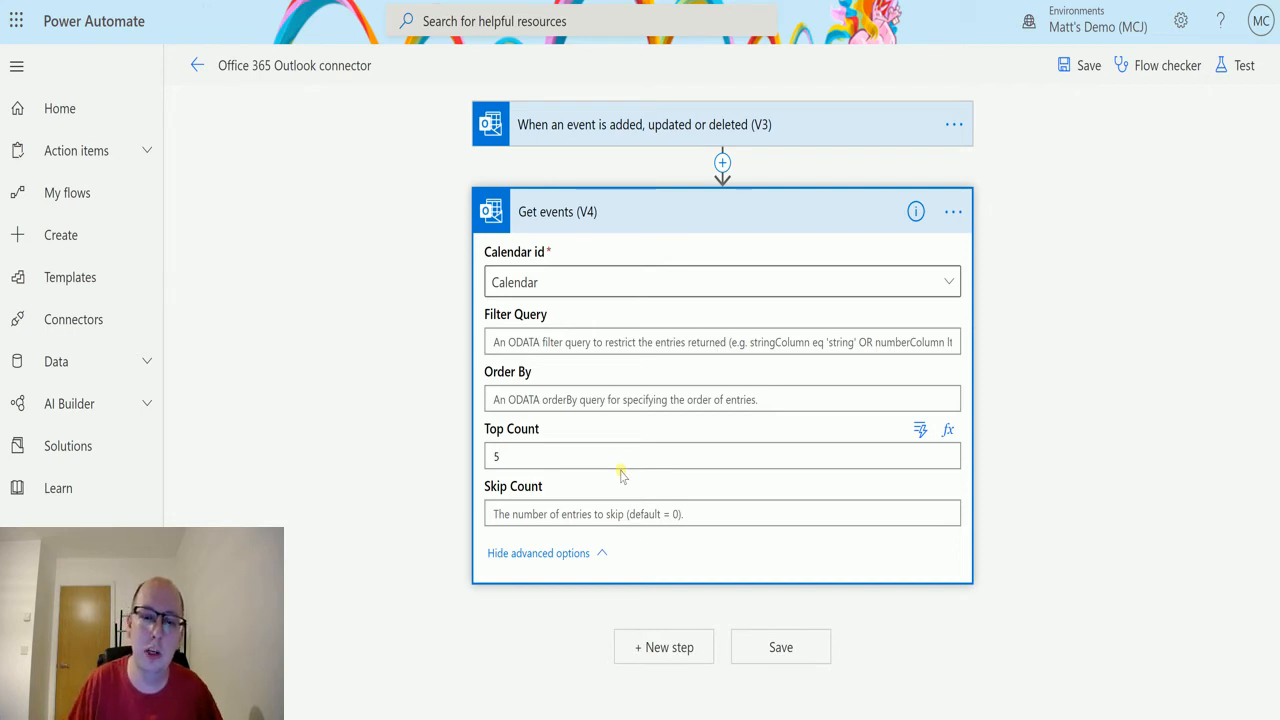
mouse_move(984, 356)
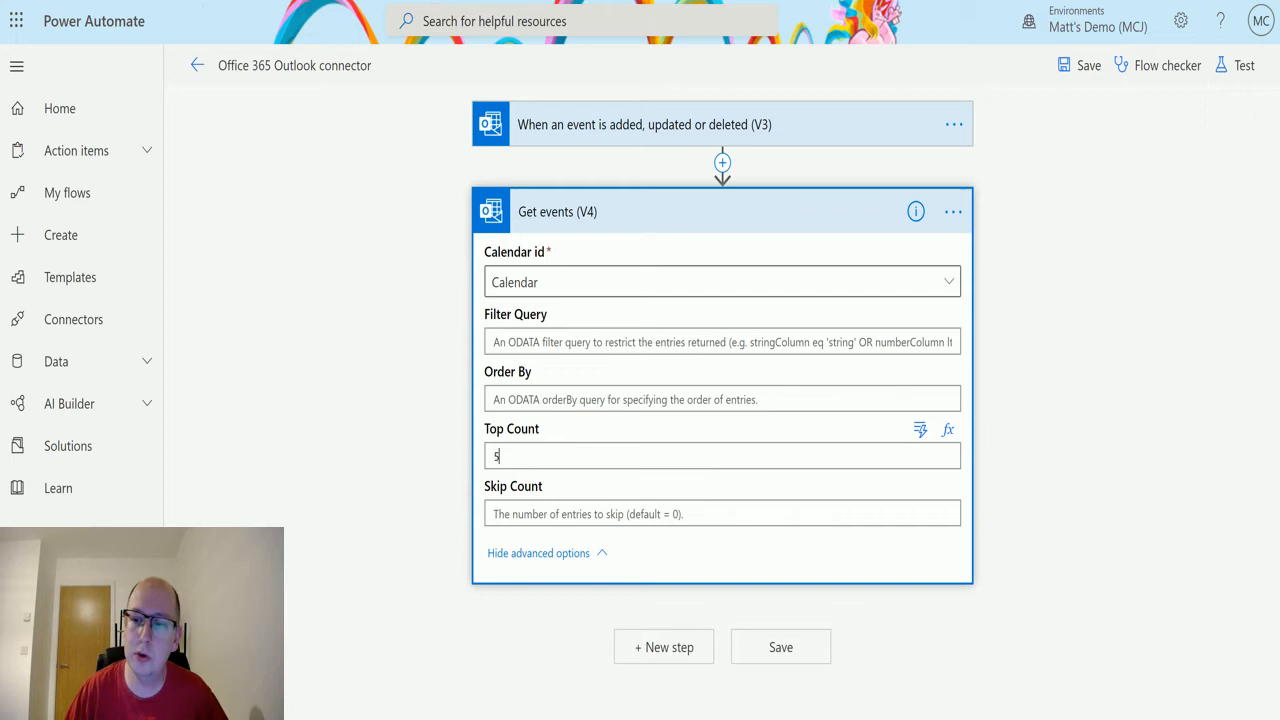
Step: Start a manual test run that waits for the trigger action to be performed
left_click(1244, 64)
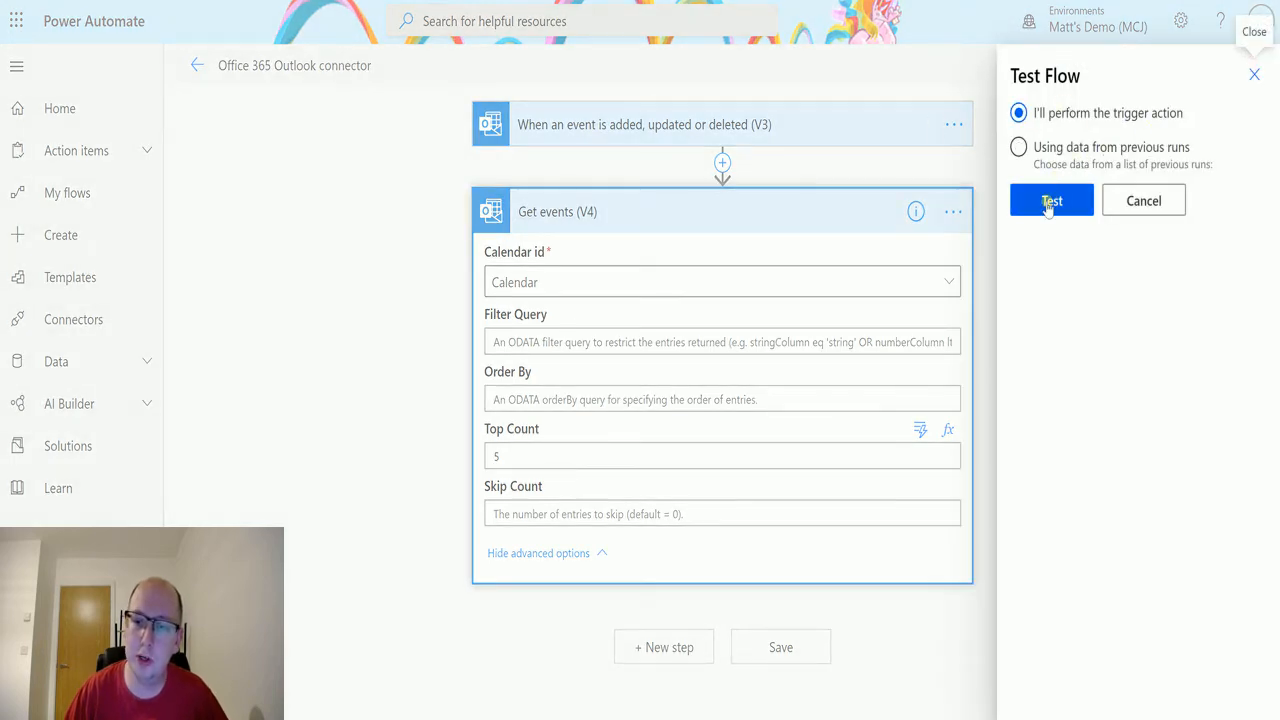
left_click(1052, 200)
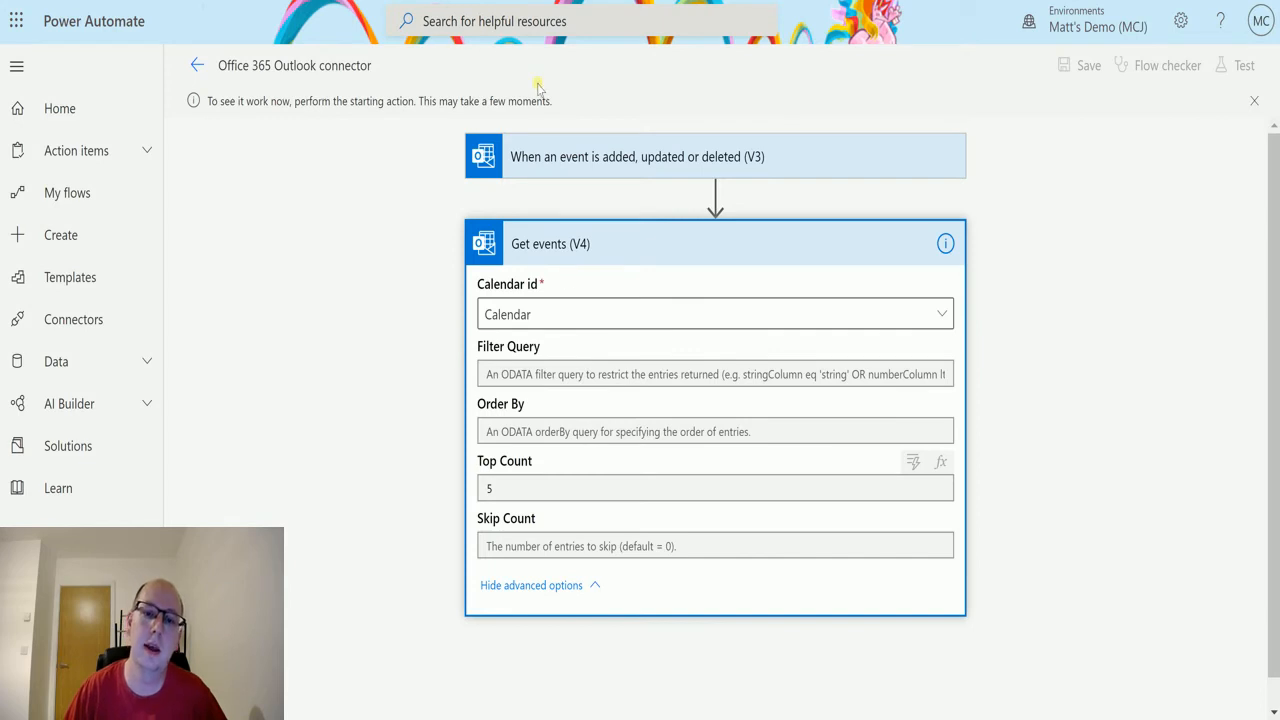
mouse_move(344, 272)
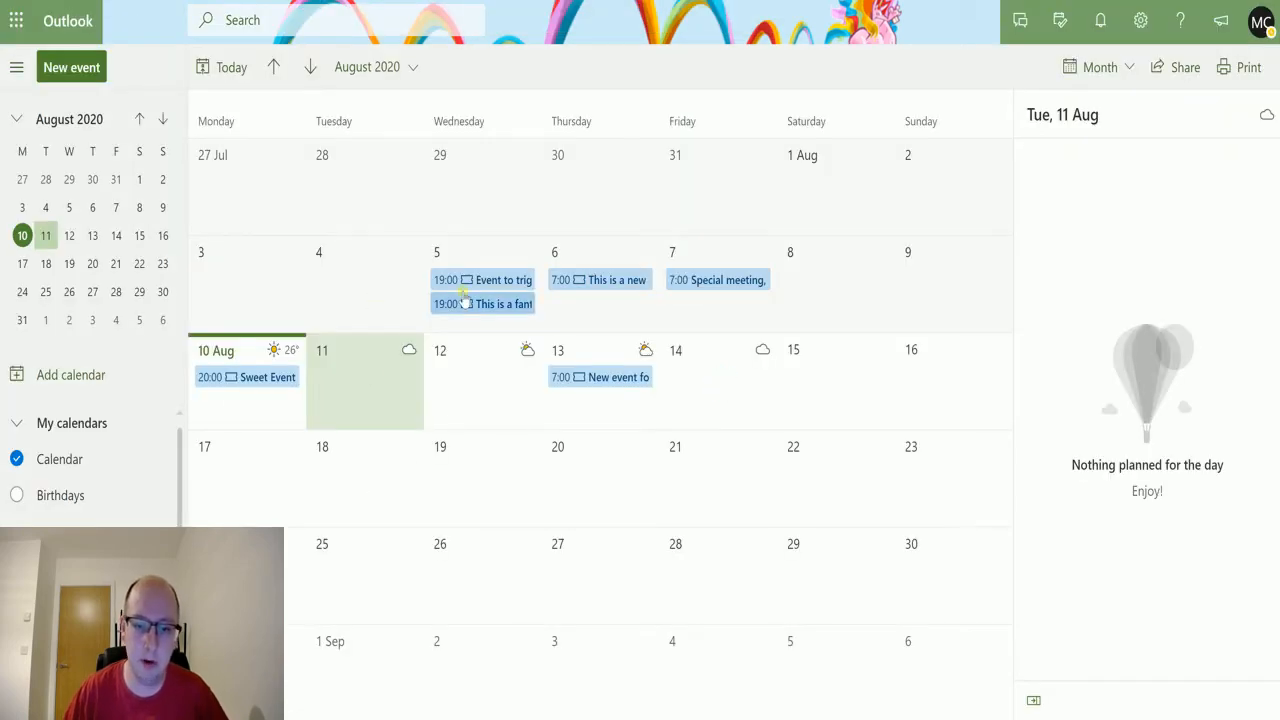
mouse_move(218, 446)
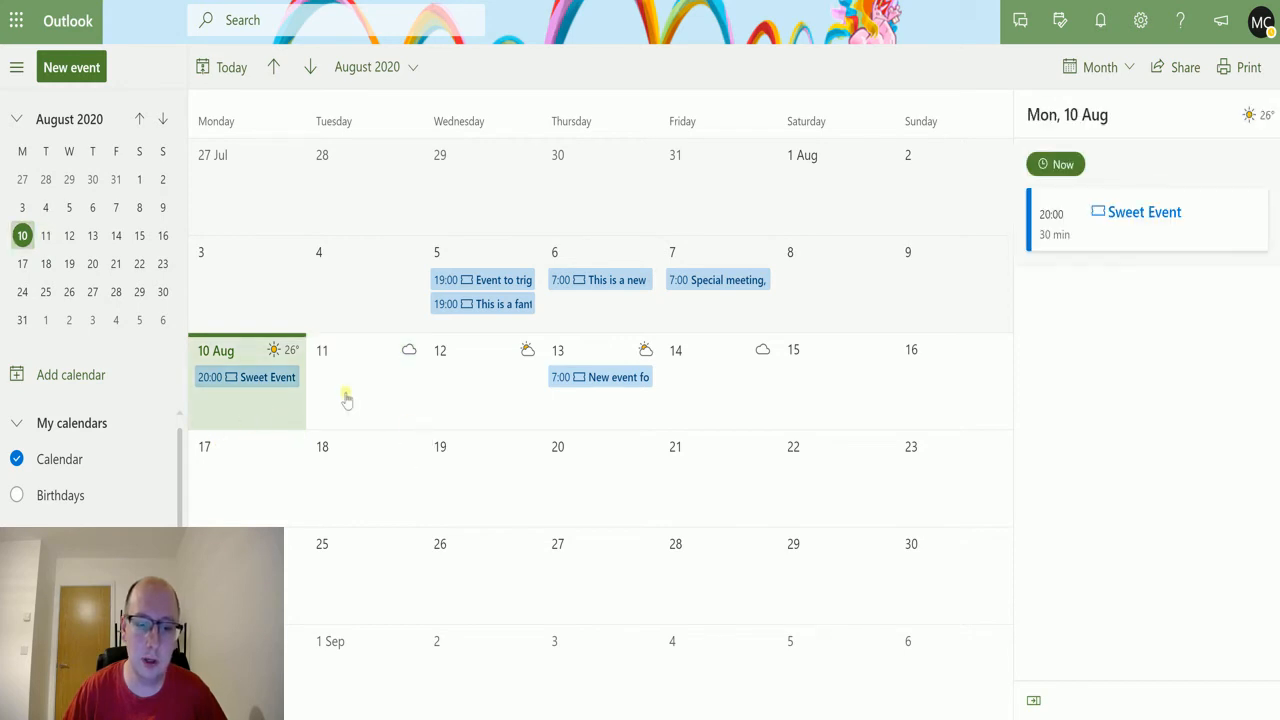
Step: Create an 11 August Outlook event titled 'New Cool event for Flow' and save it
left_click(360, 400)
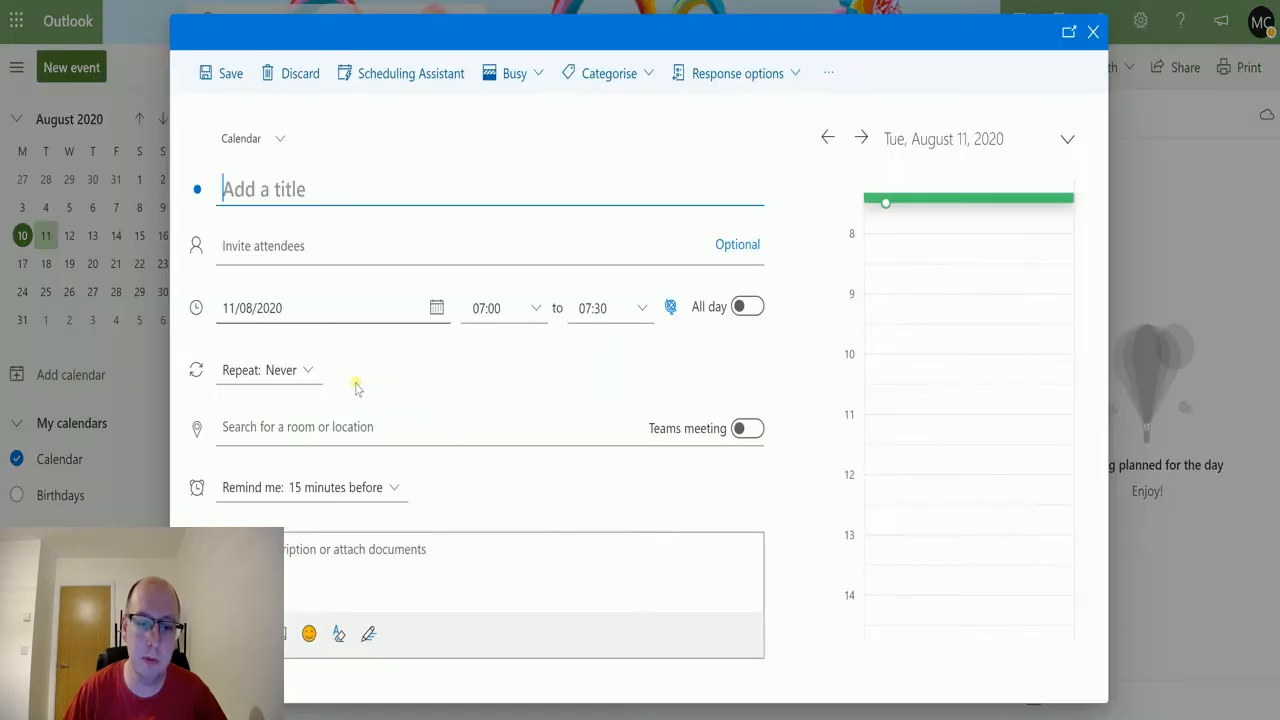
type("N")
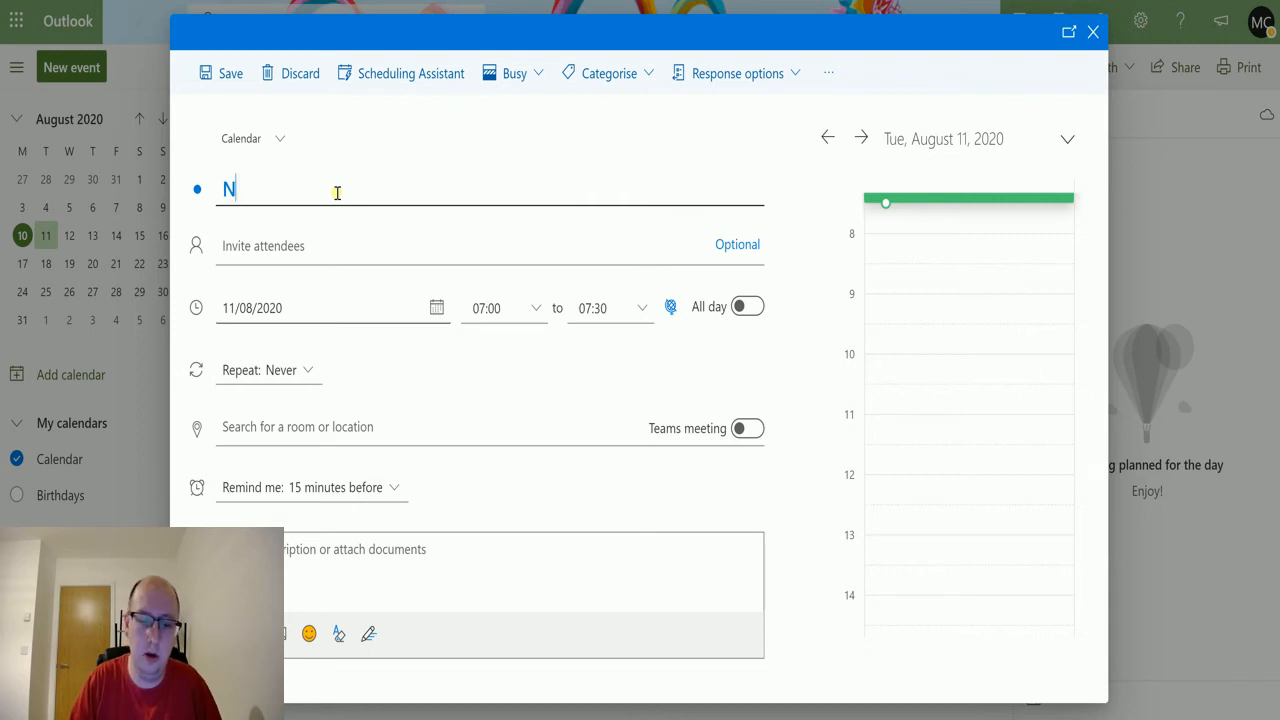
type("ew Cool event")
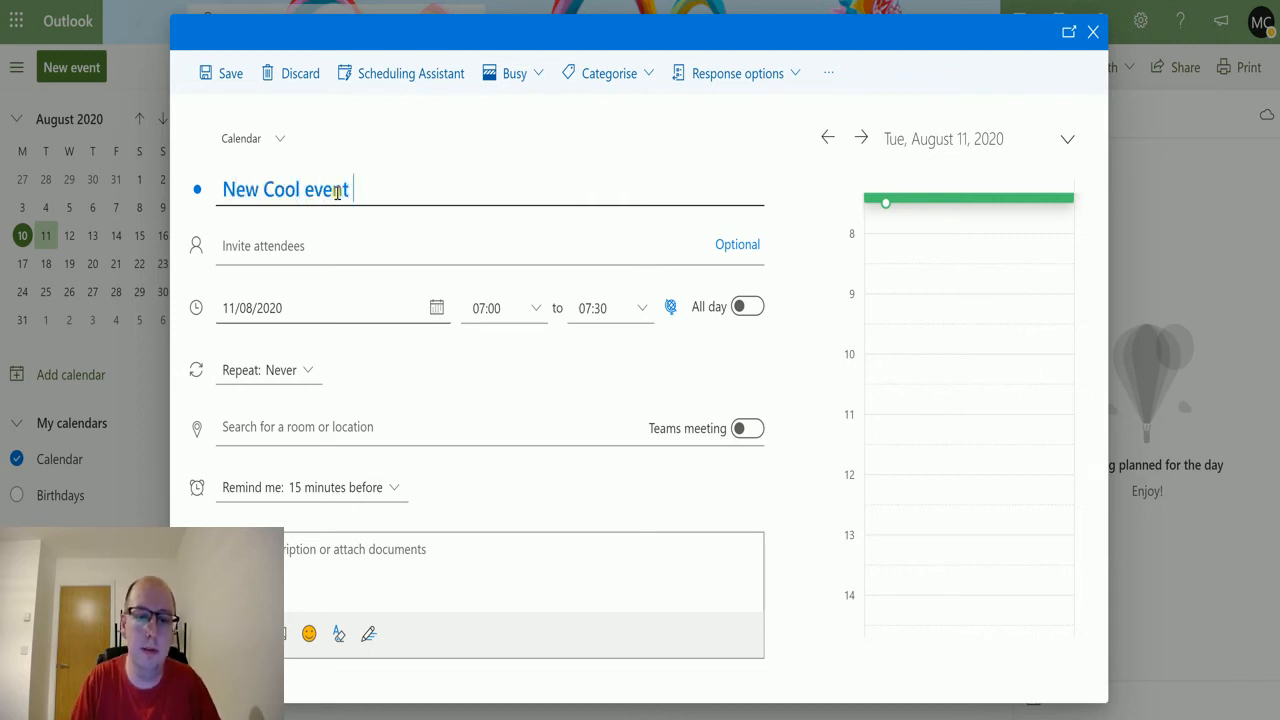
type("for FLow Video")
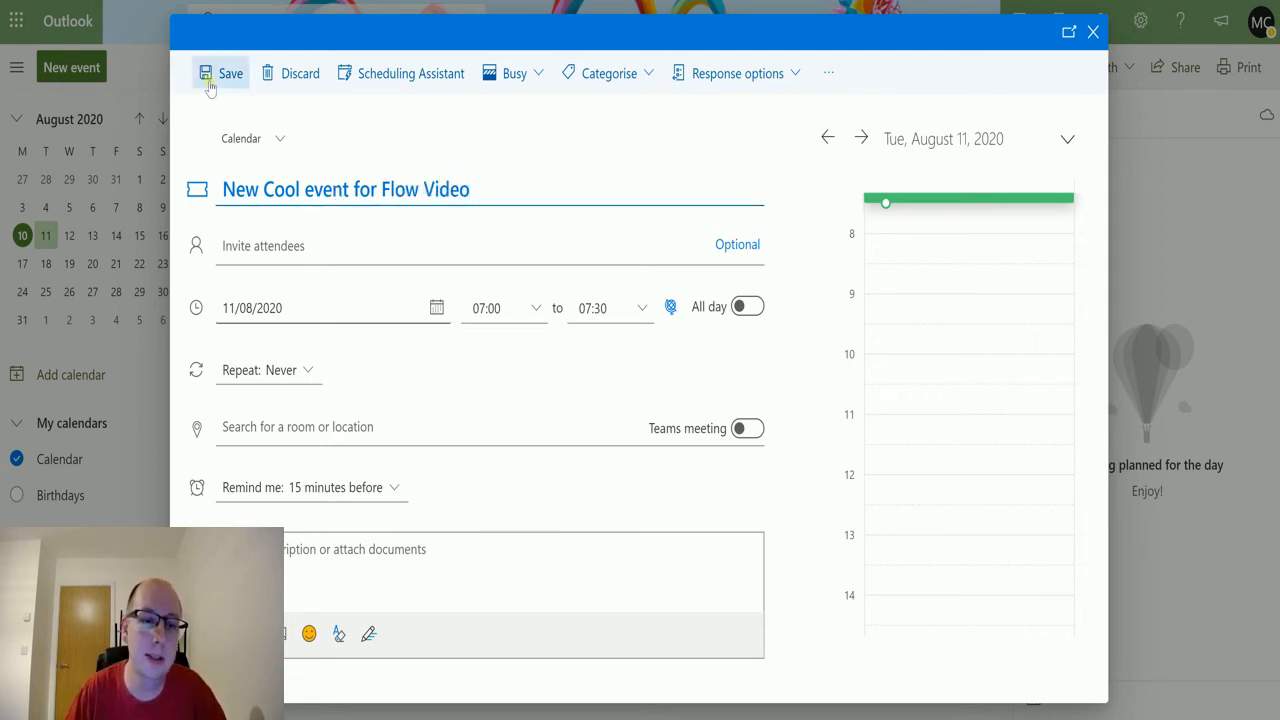
left_click(220, 72)
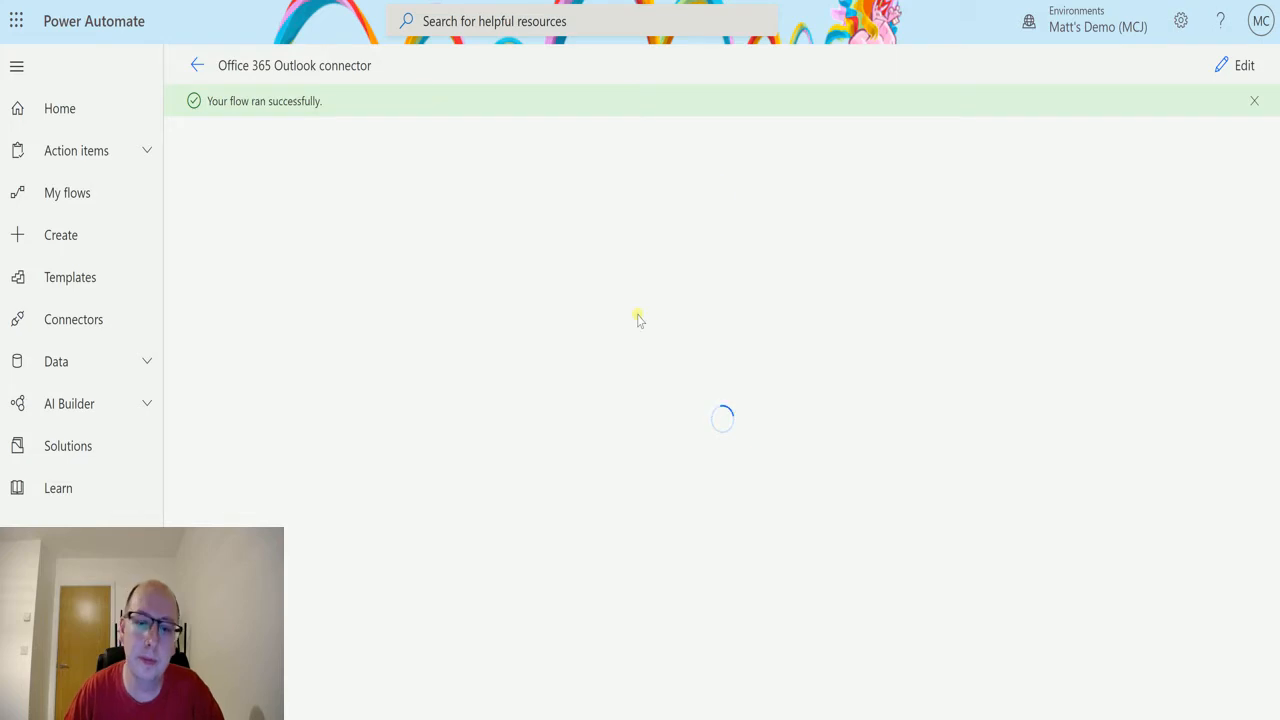
mouse_move(392, 268)
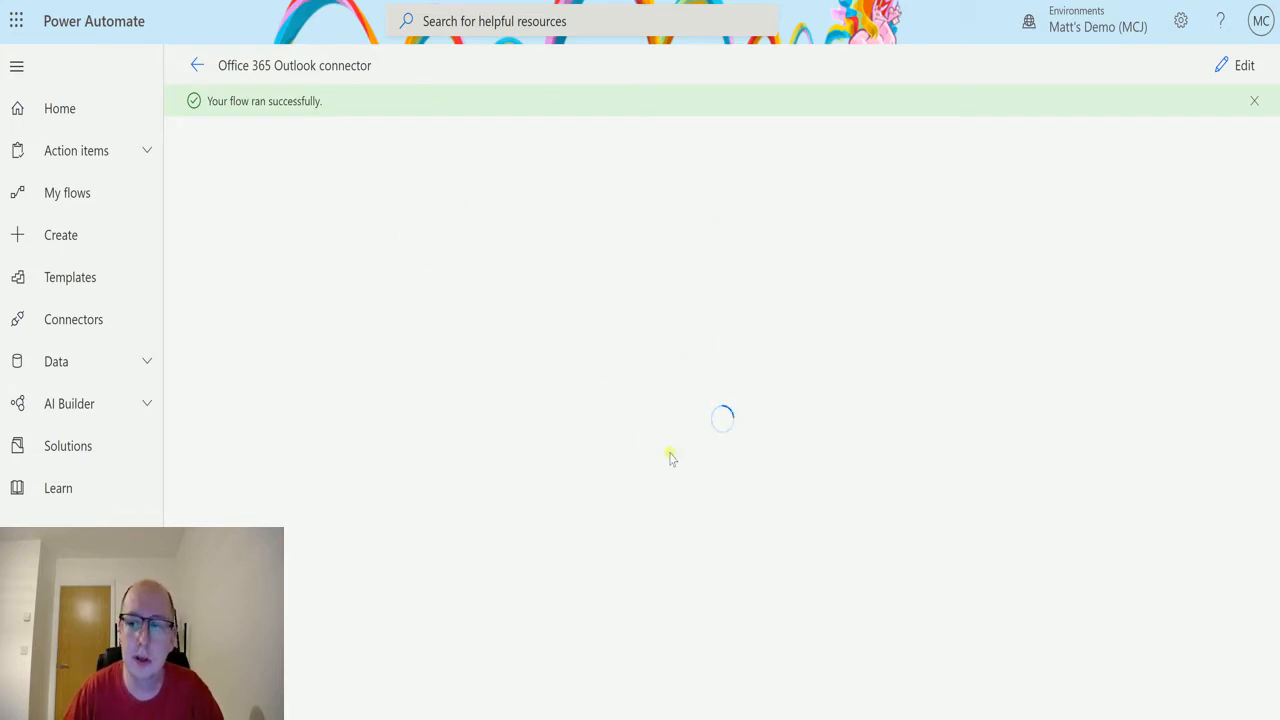
mouse_move(608, 388)
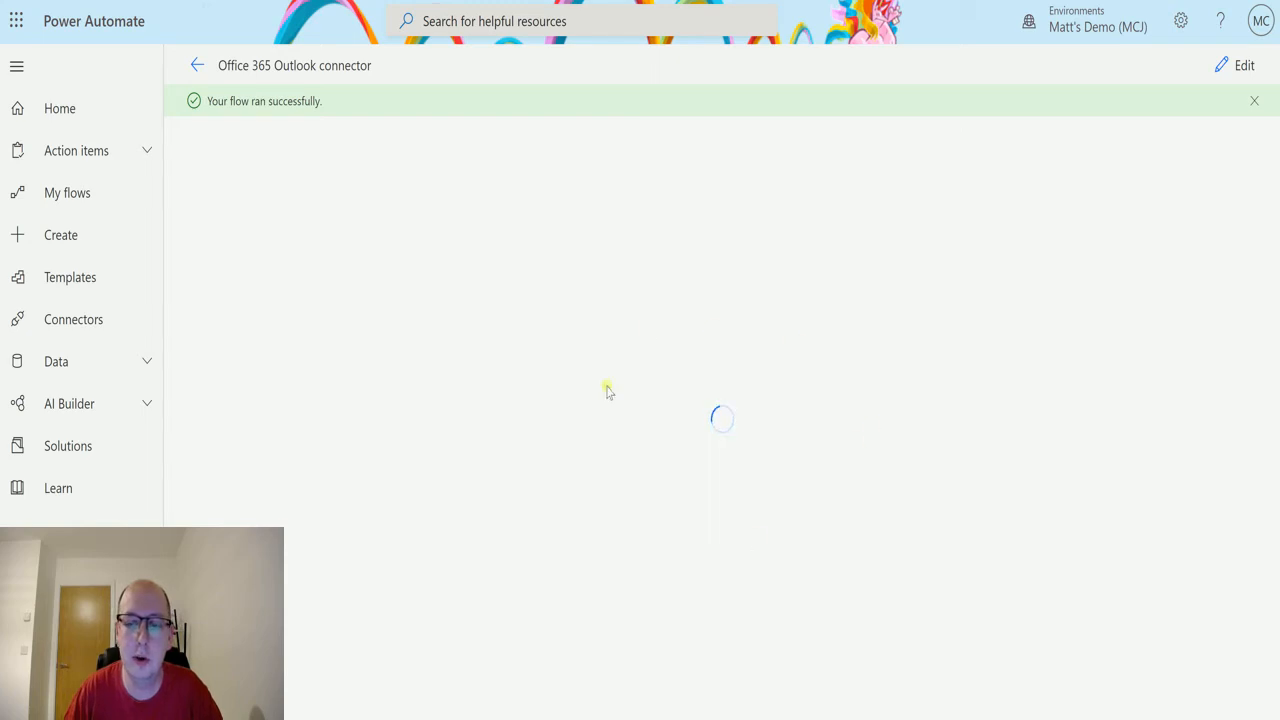
mouse_move(572, 396)
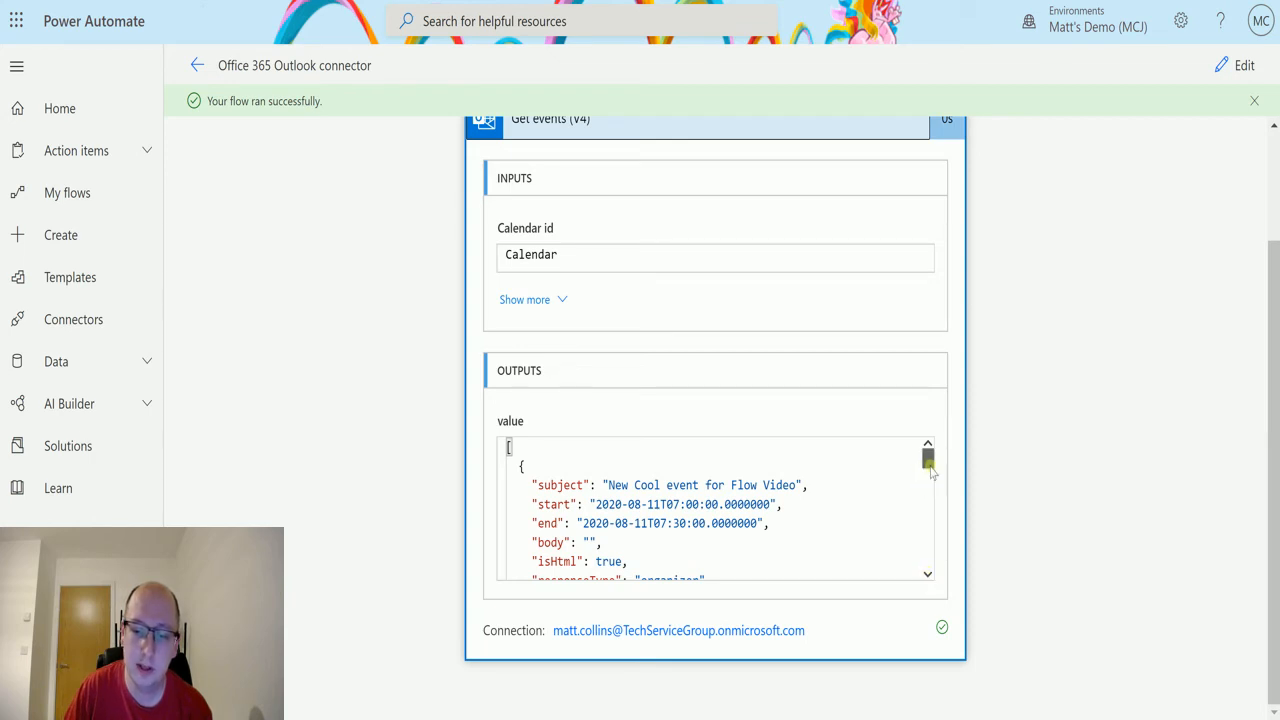
scroll("down", 3)
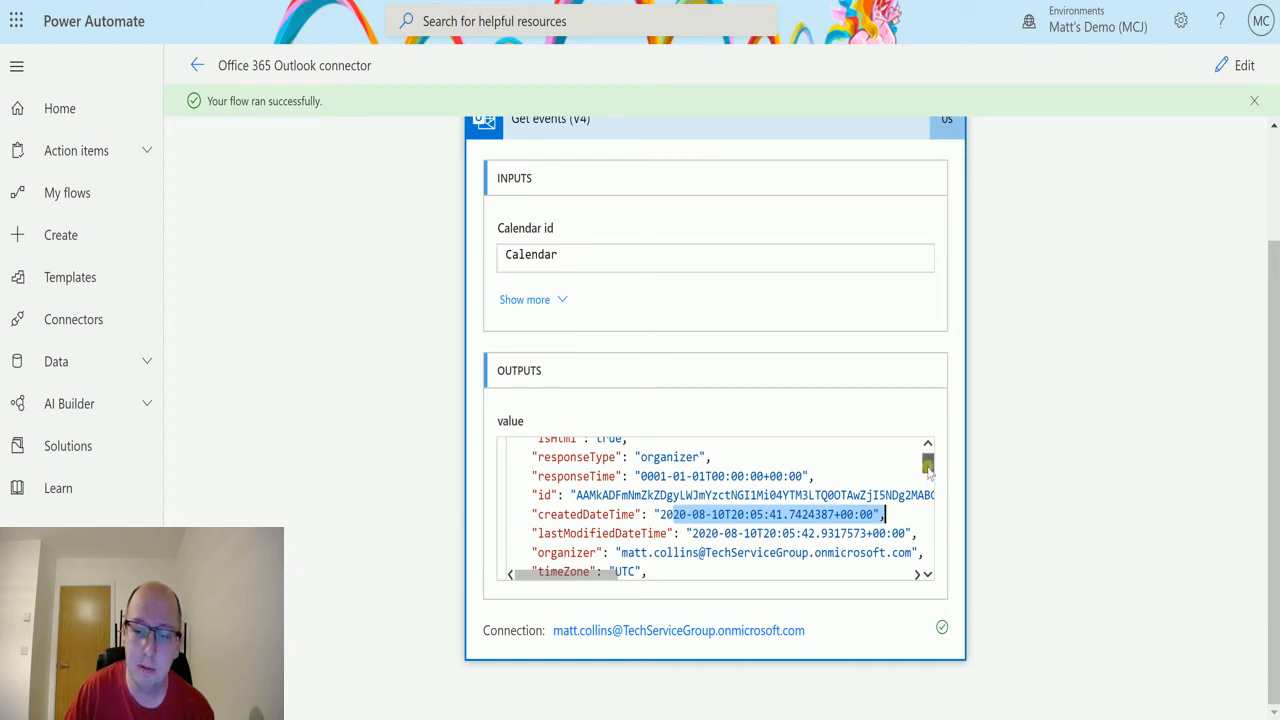
scroll("down", 3)
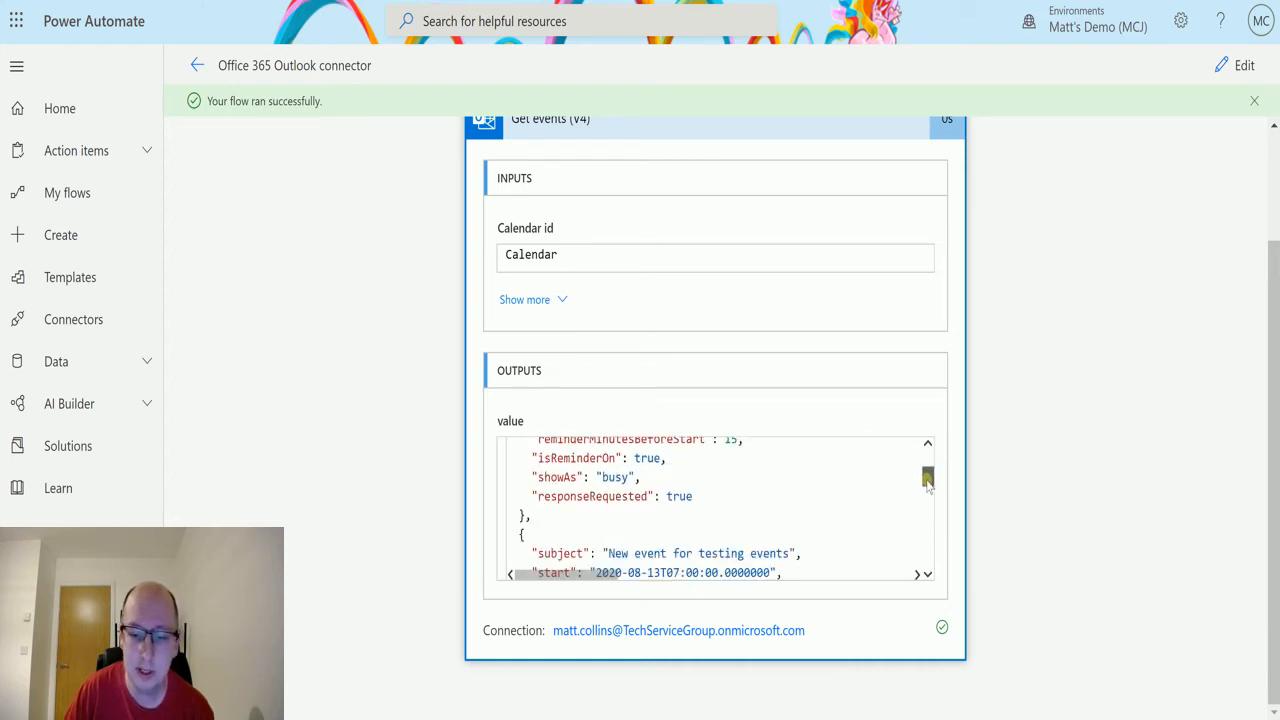
scroll("down", 3)
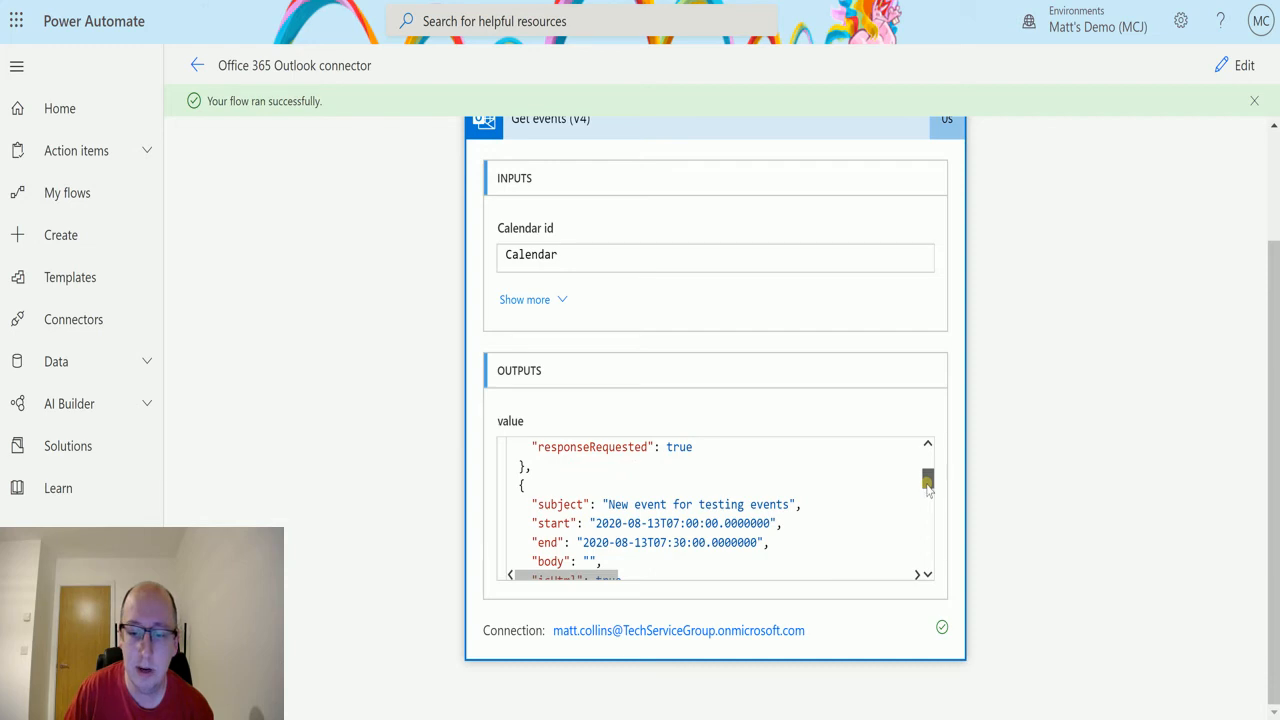
scroll("down", 3)
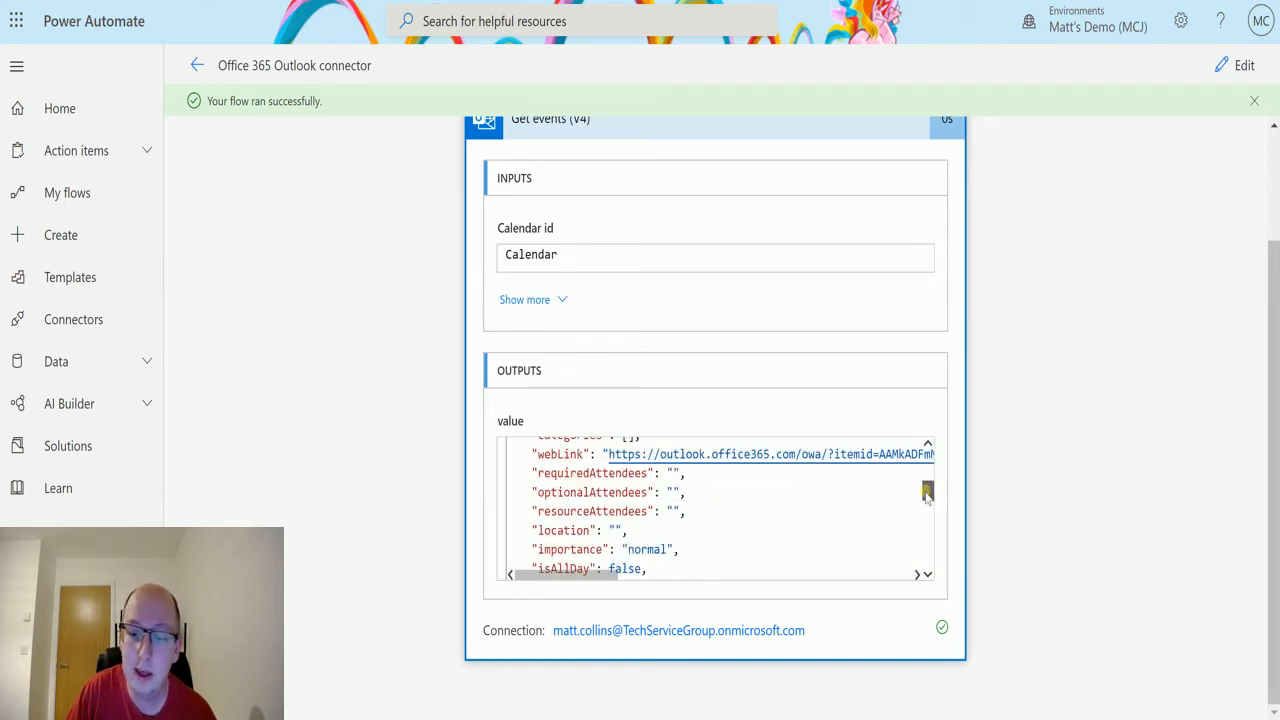
scroll("up", 3)
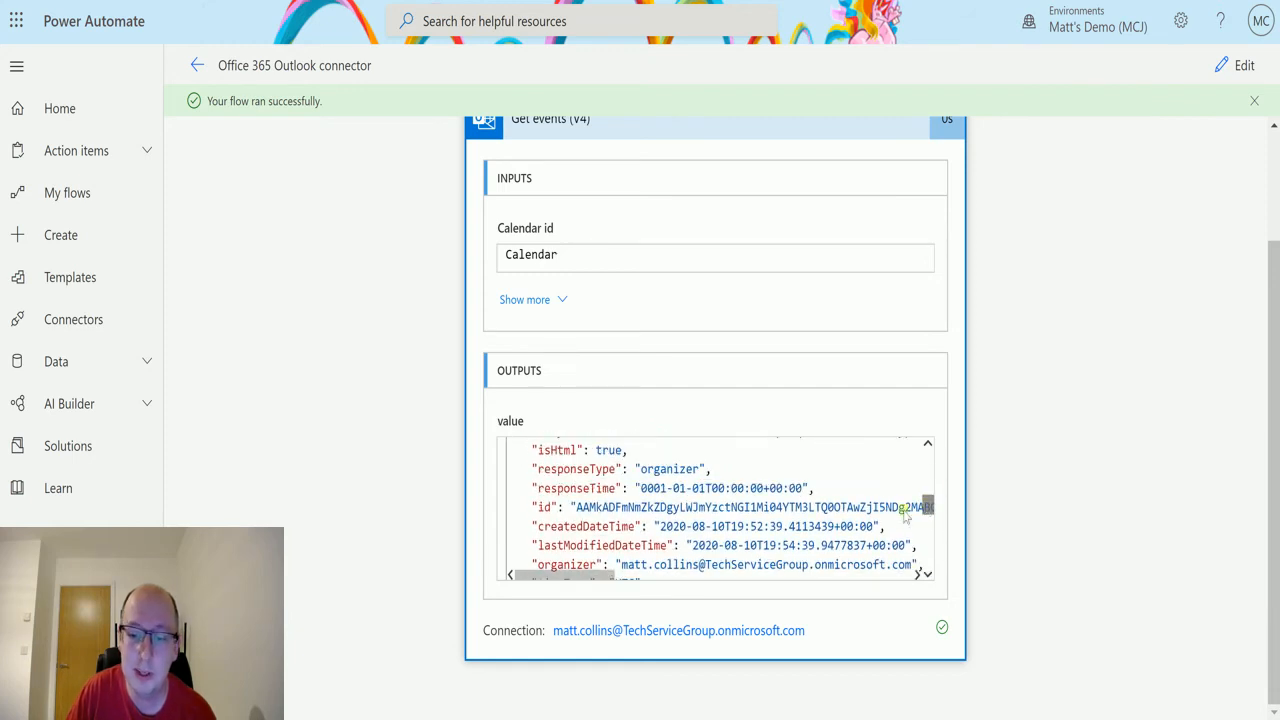
double_click(744, 526)
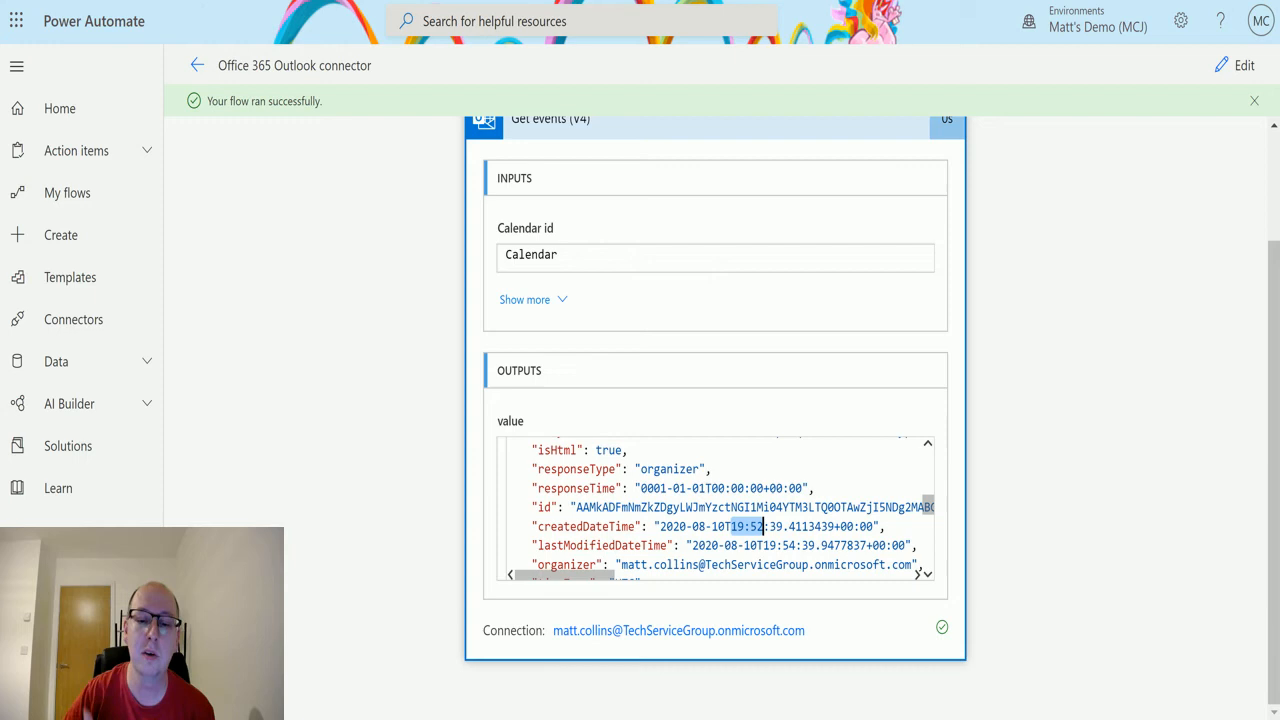
mouse_move(1212, 290)
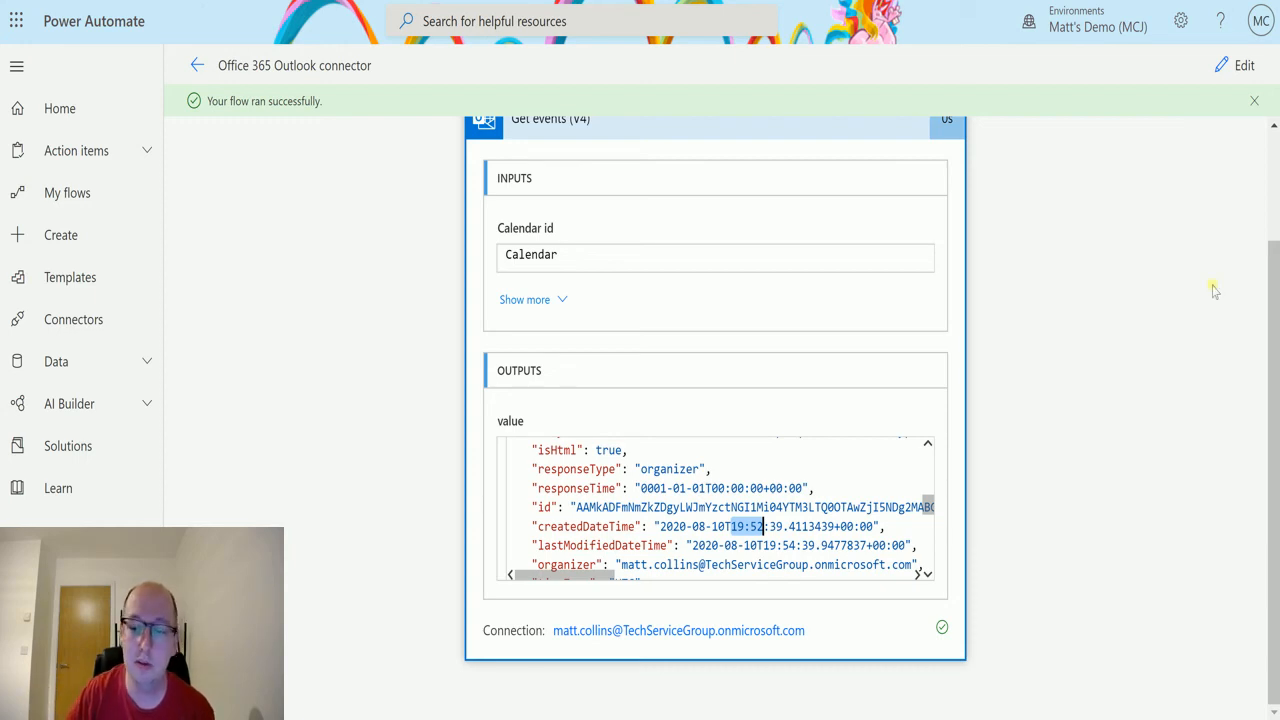
Step: Scroll through the Get events (V4) run output
scroll("down", 3)
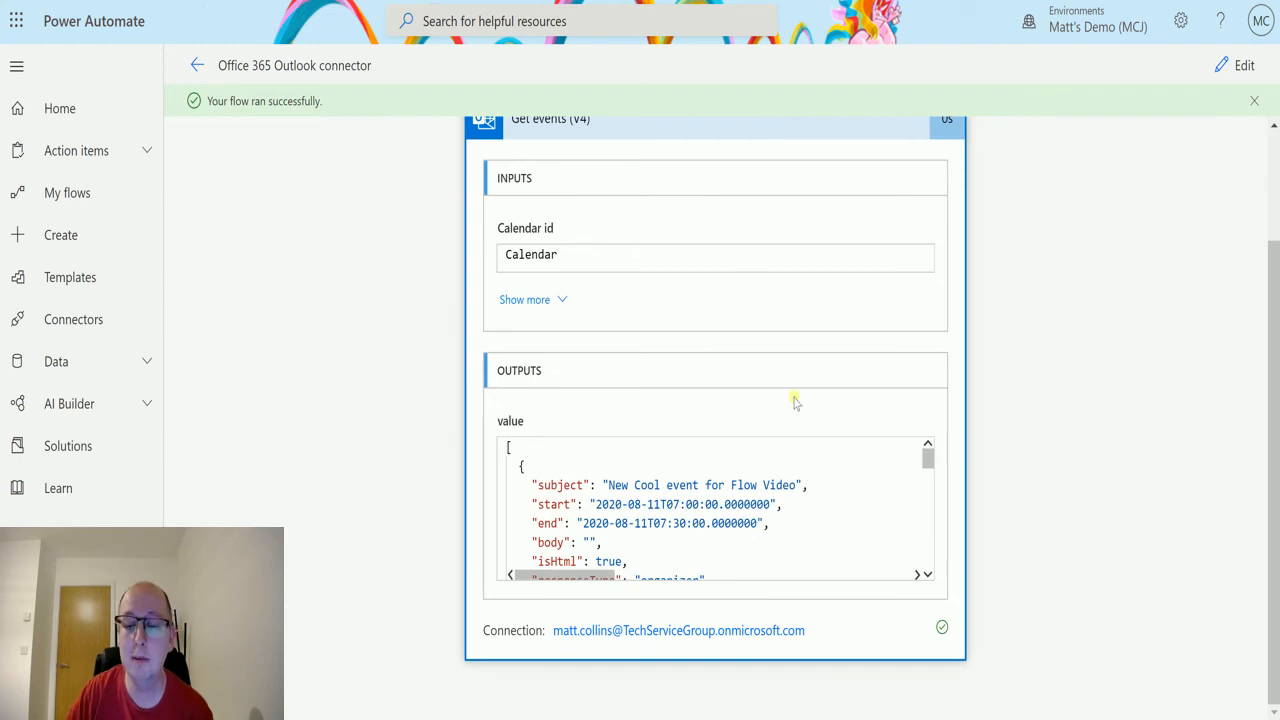
mouse_move(764, 596)
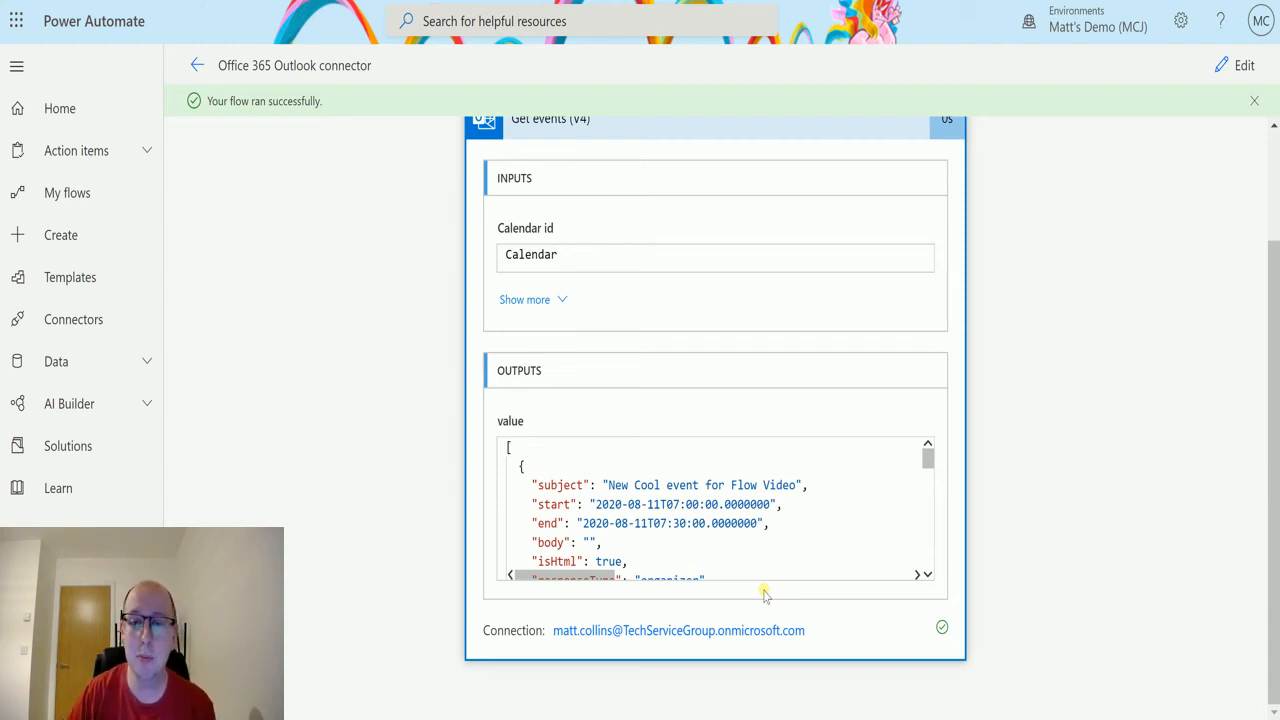
mouse_move(810, 330)
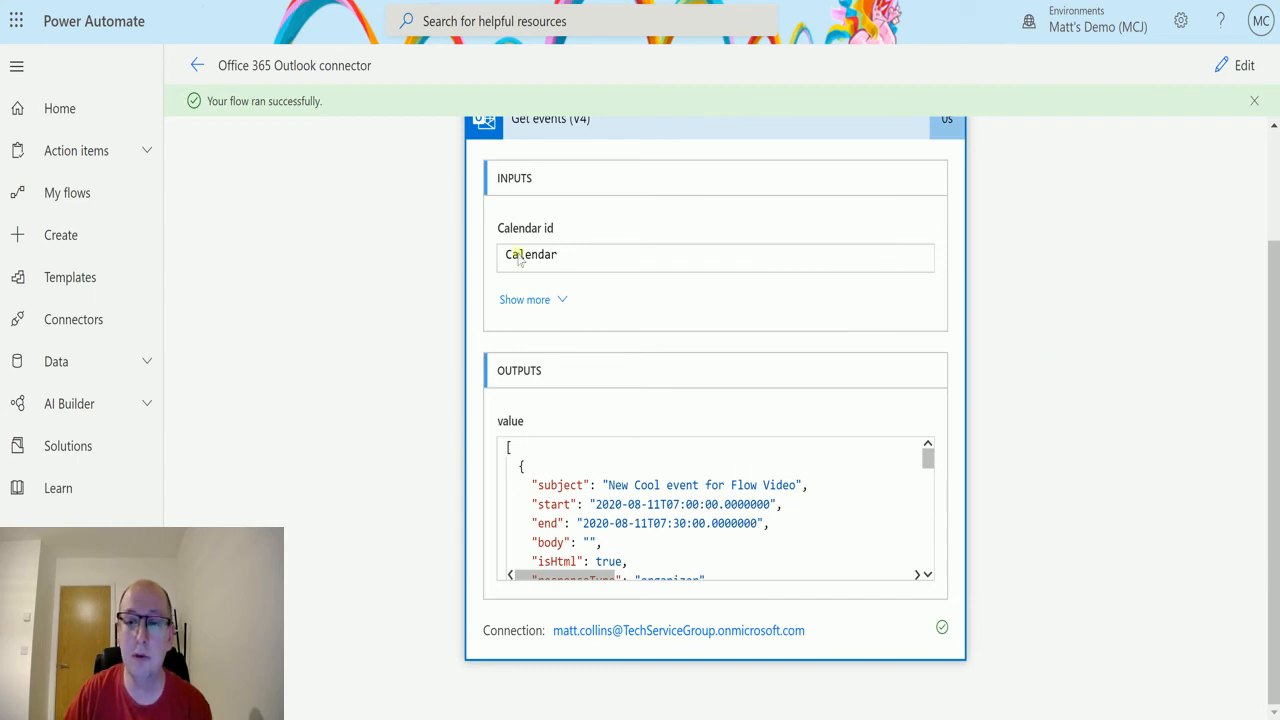
mouse_move(818, 188)
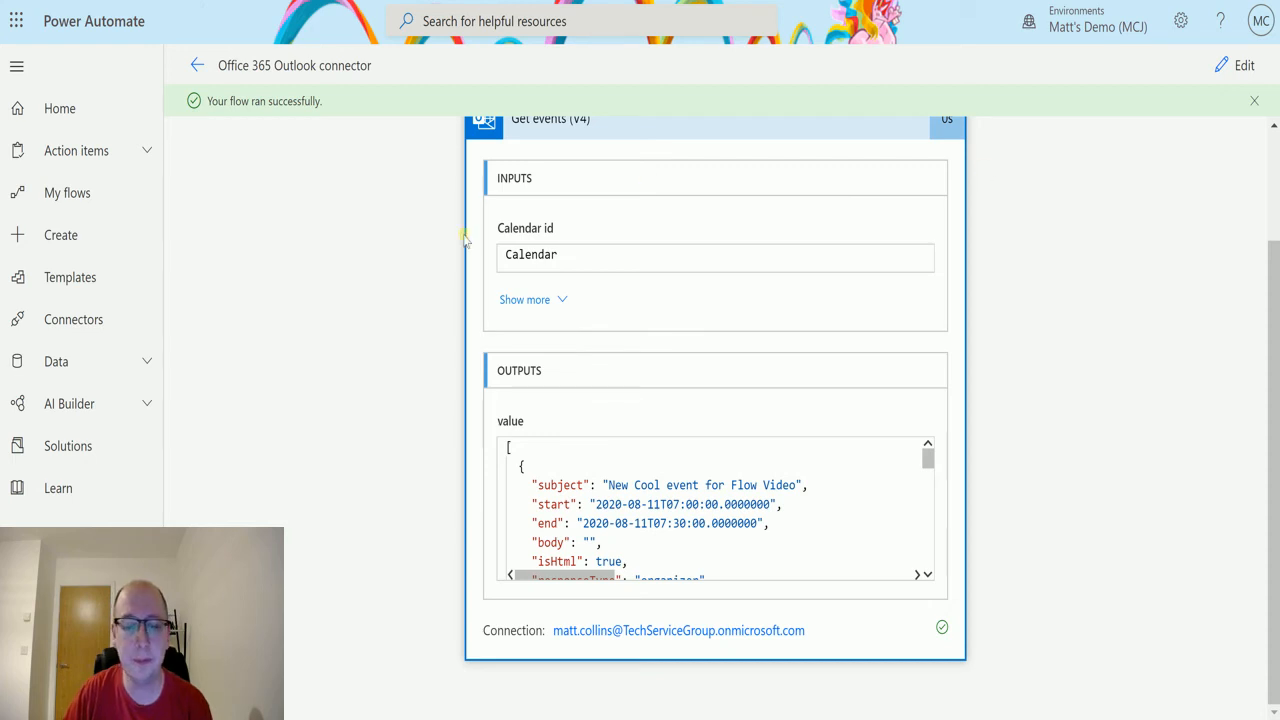
mouse_move(968, 310)
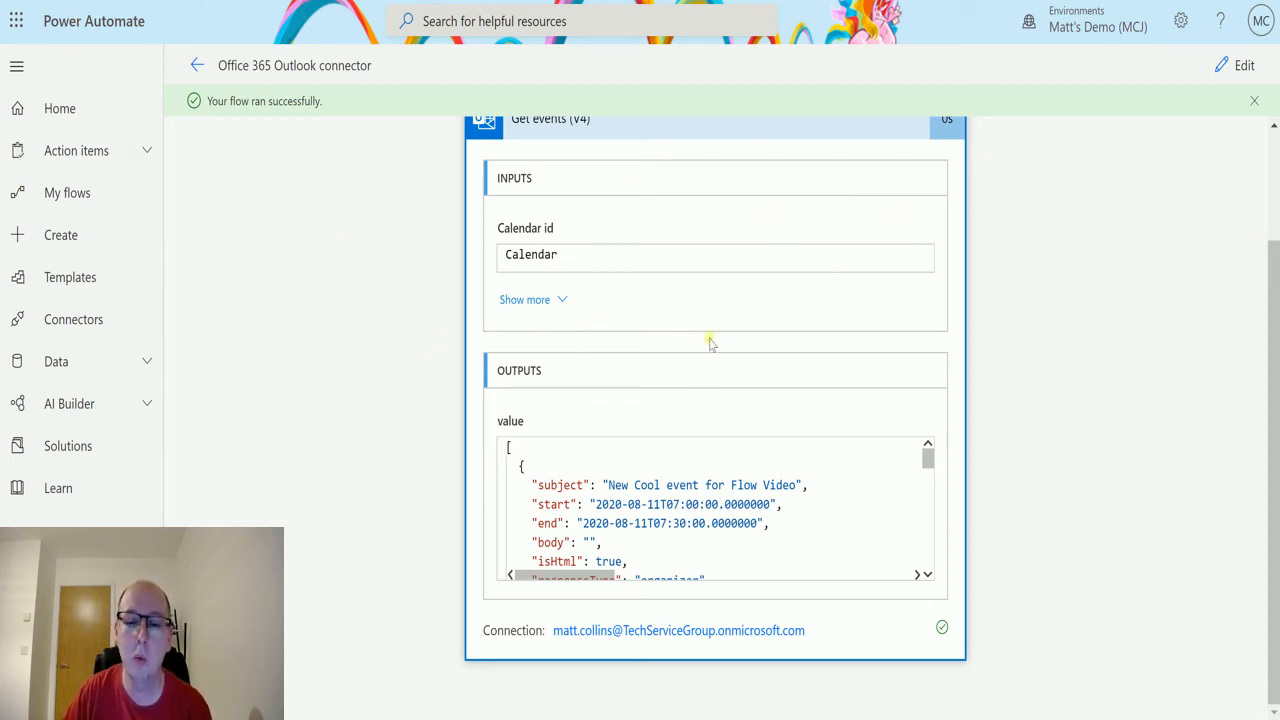
mouse_move(704, 368)
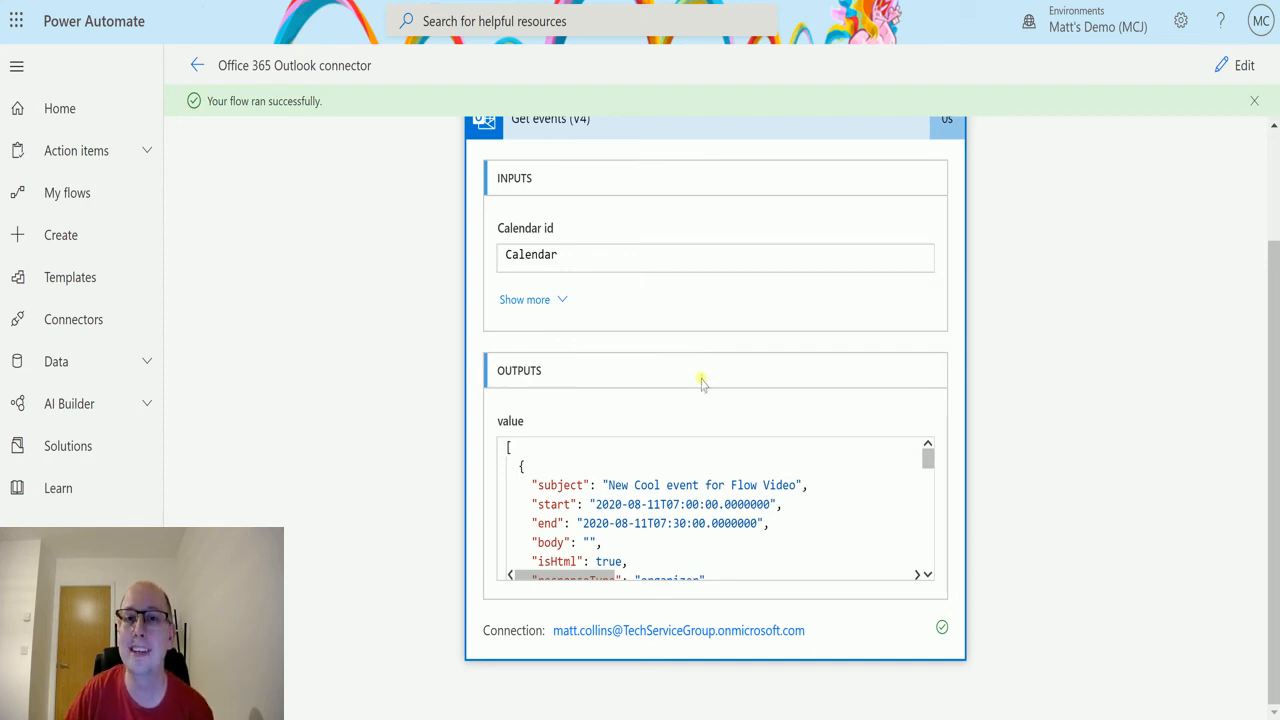
mouse_move(1116, 250)
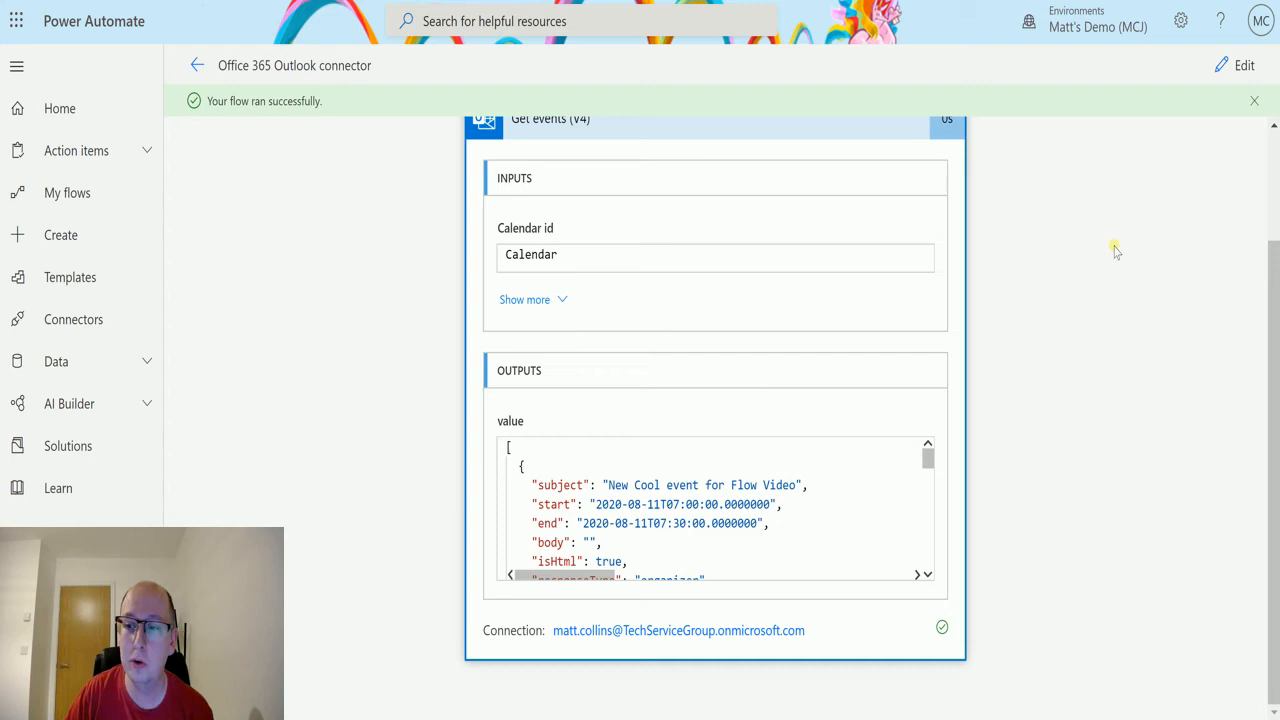
mouse_move(1216, 152)
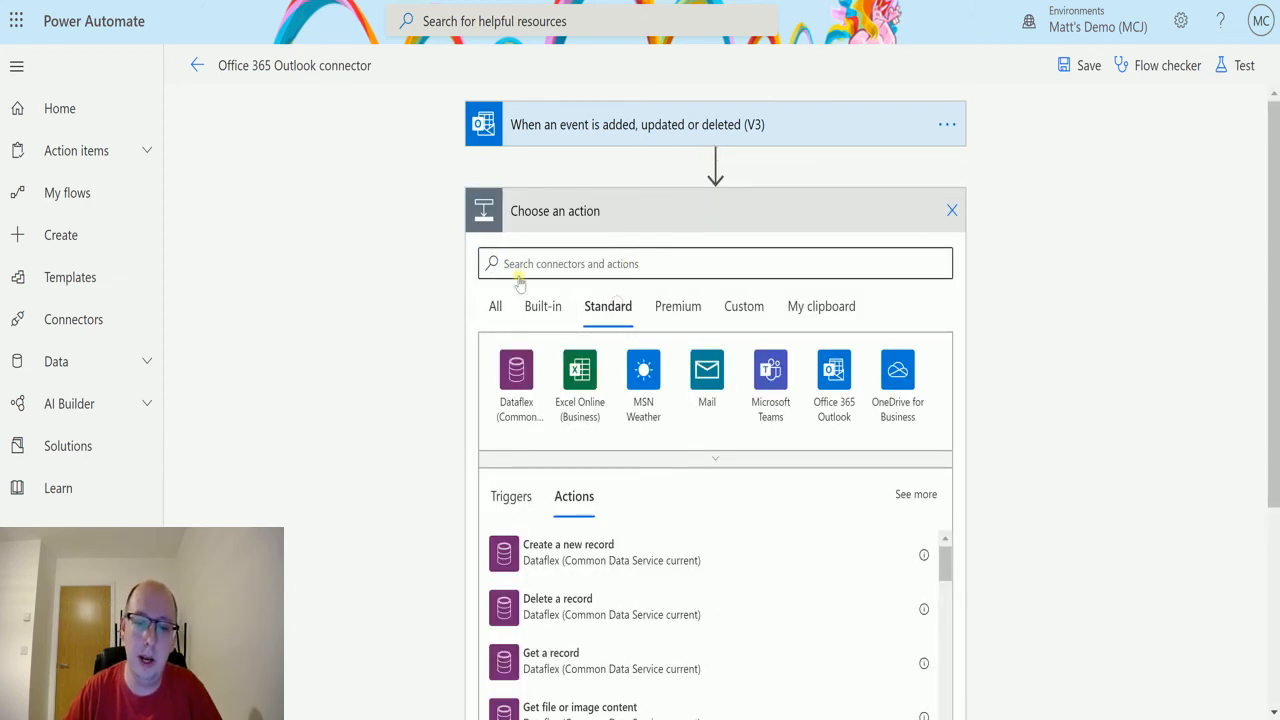
Step: From the Office 365 Outlook connector, add the Get calendar view of events (V3) action
left_click(832, 368)
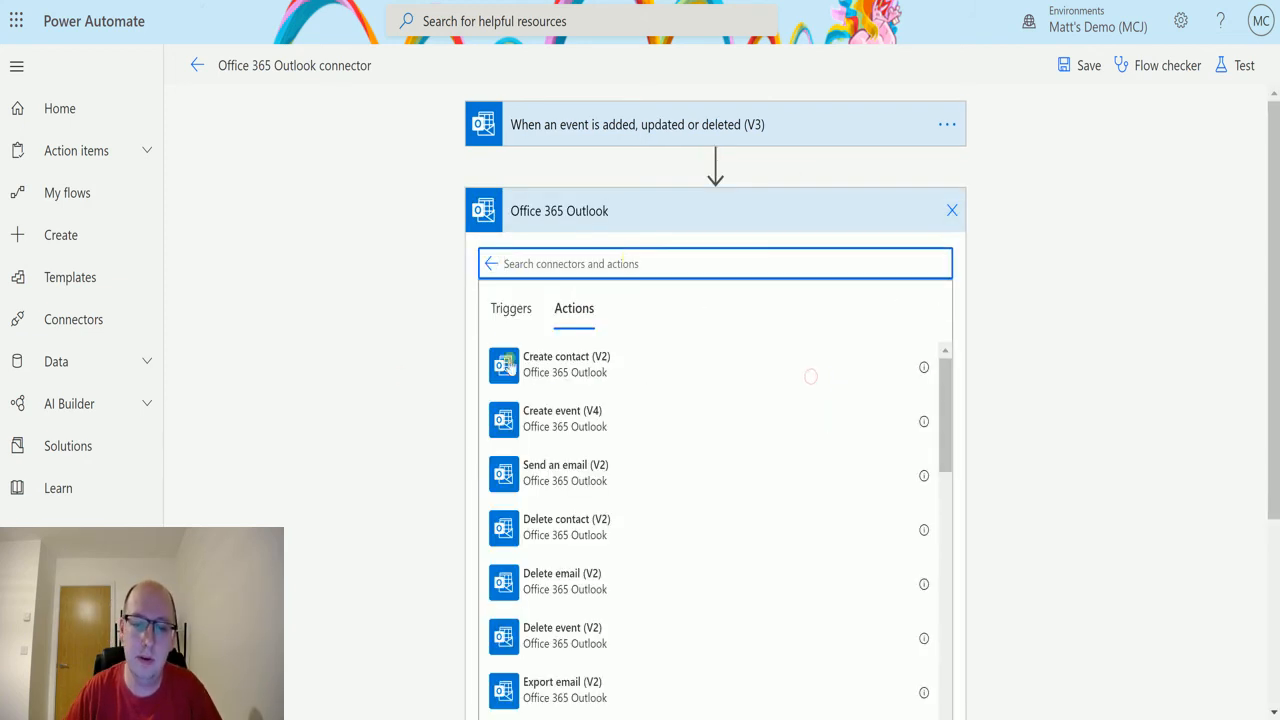
scroll("down", 3)
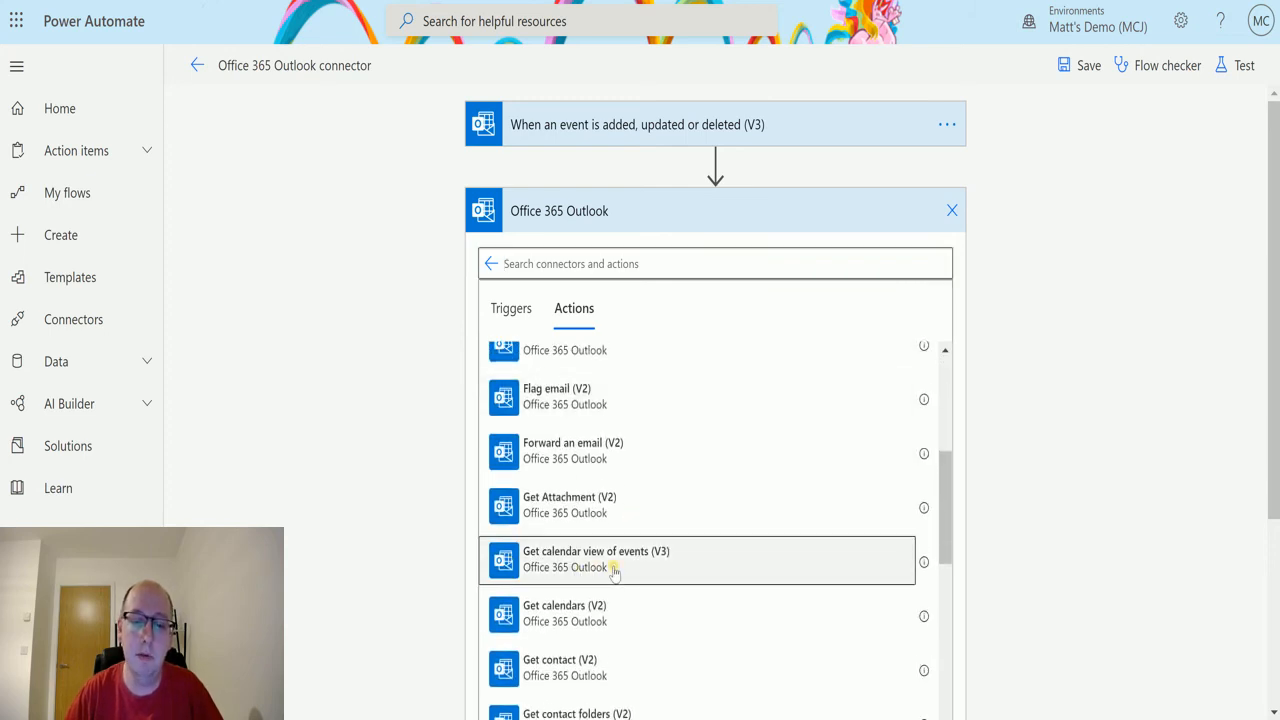
left_click(596, 560)
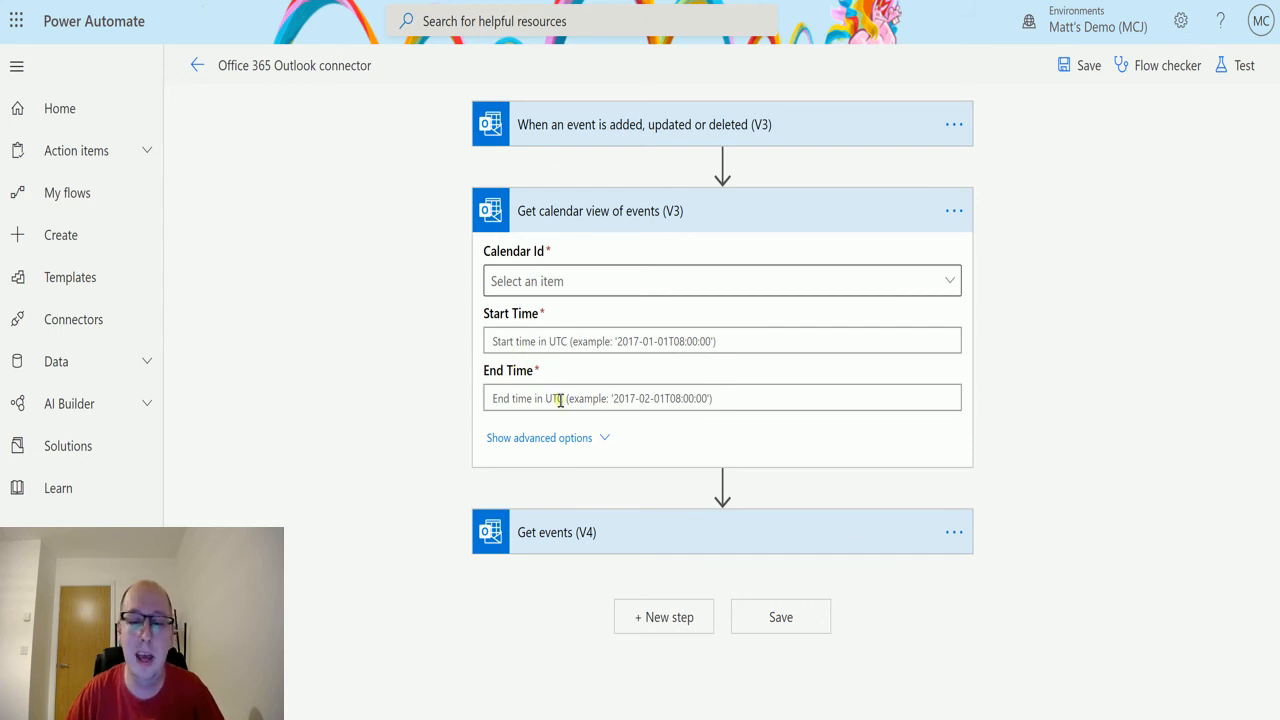
mouse_move(564, 368)
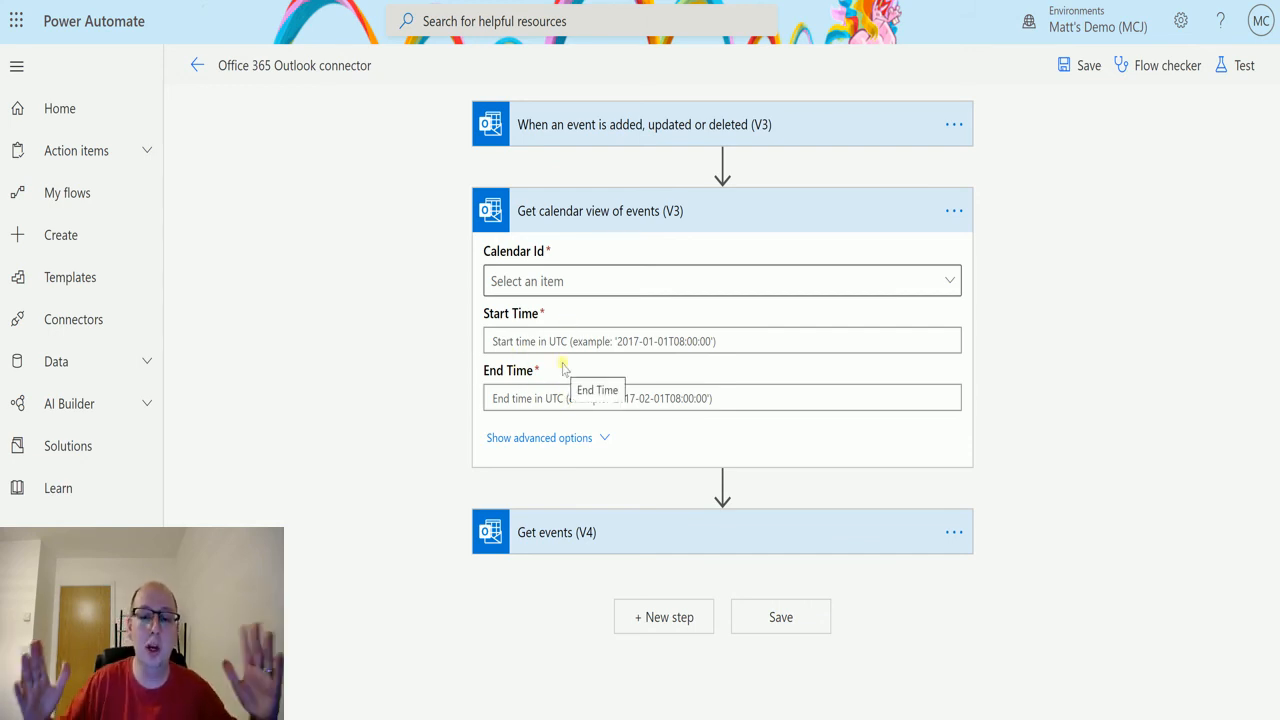